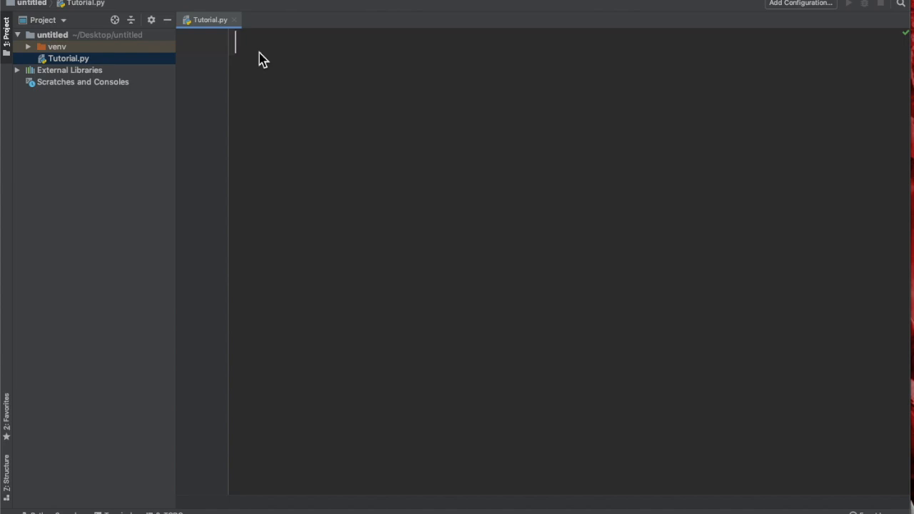
Begin Tutorial.py with the counter assignment i = 0 on its first line.
type("i")
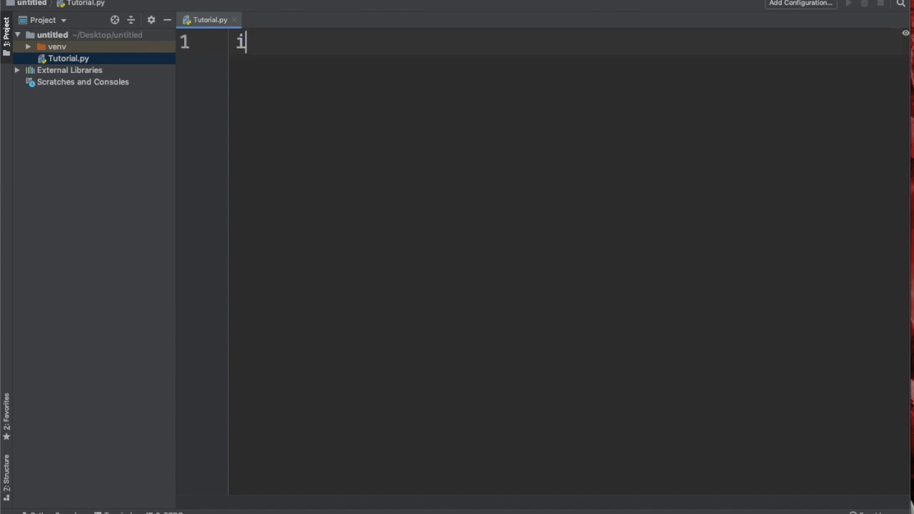
type("= 0")
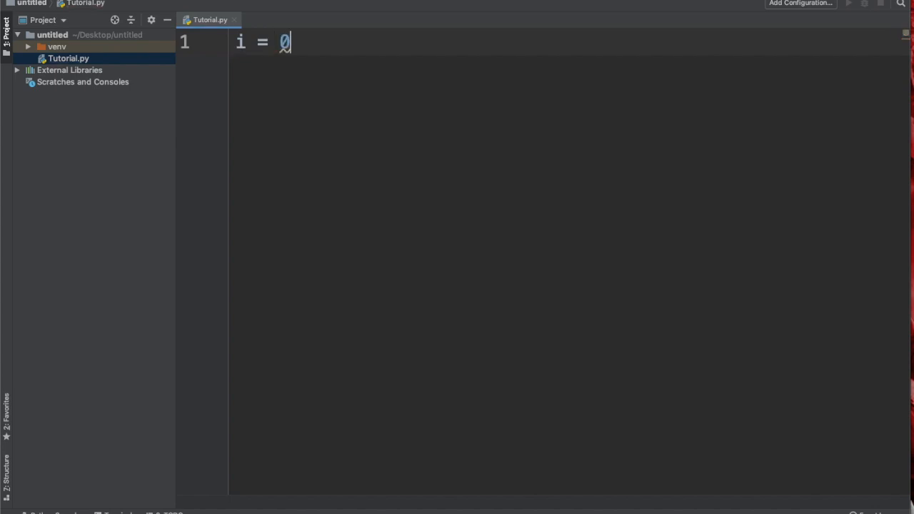
key("Enter")
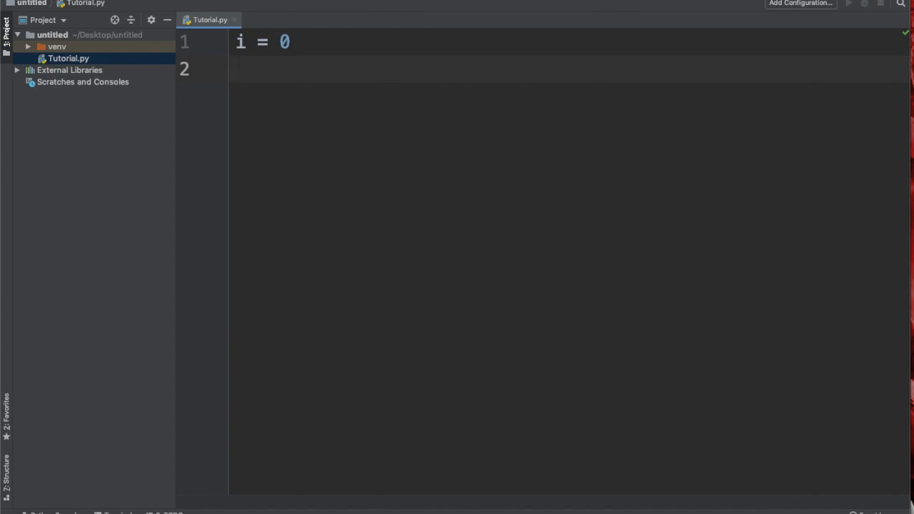
Write number = int(input("Enter a new number: ")) on the second line.
type("number")
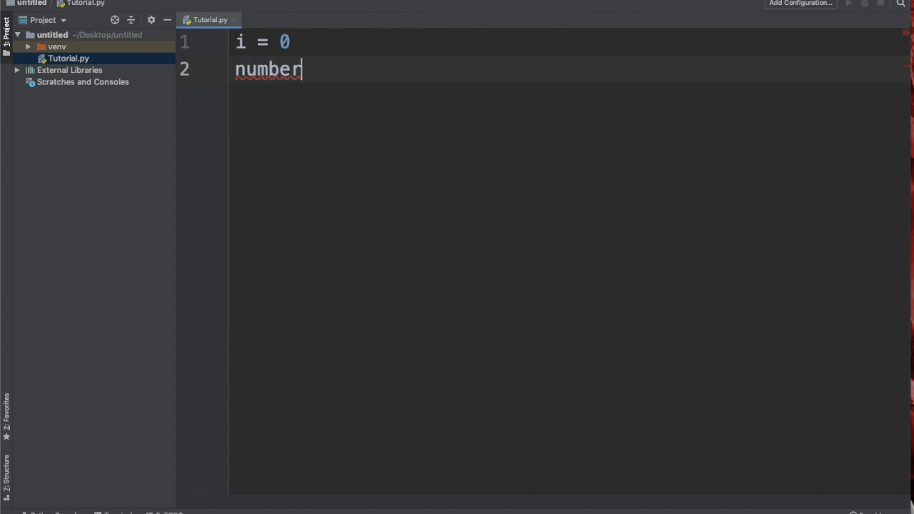
type("= int")
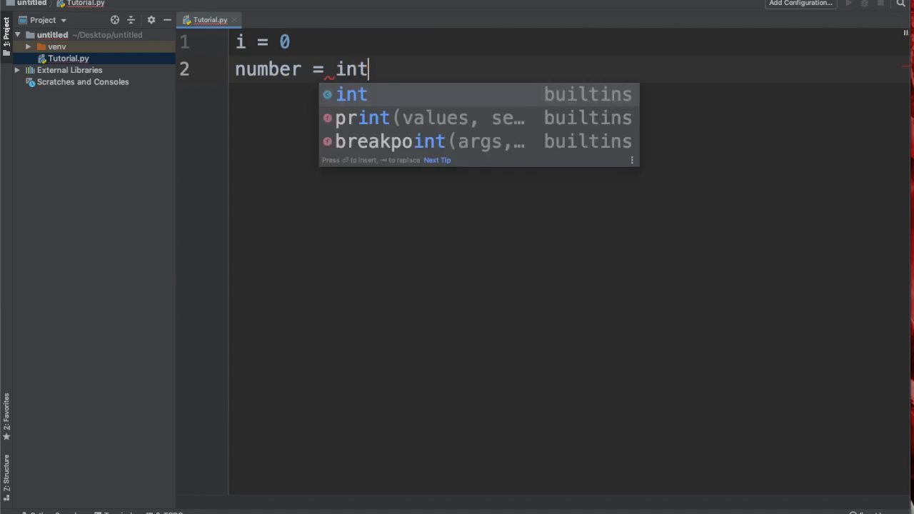
type("(in")
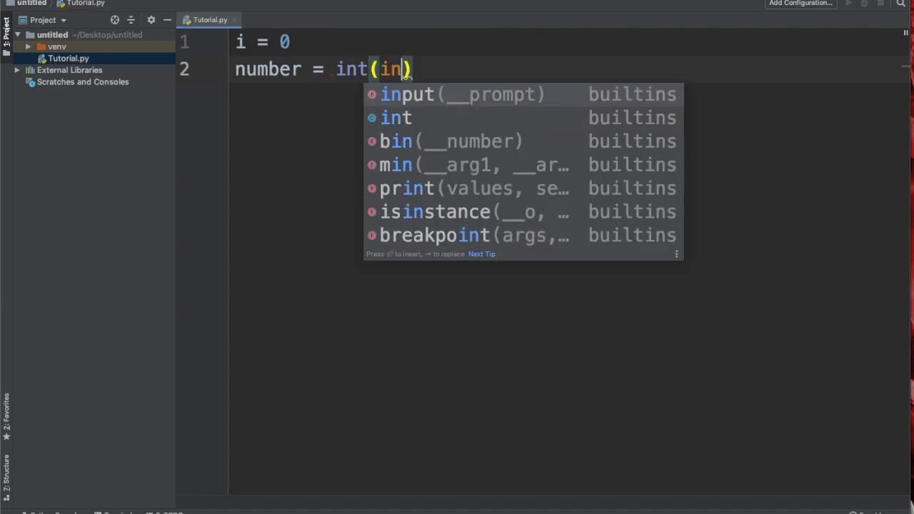
left_click(407, 94)
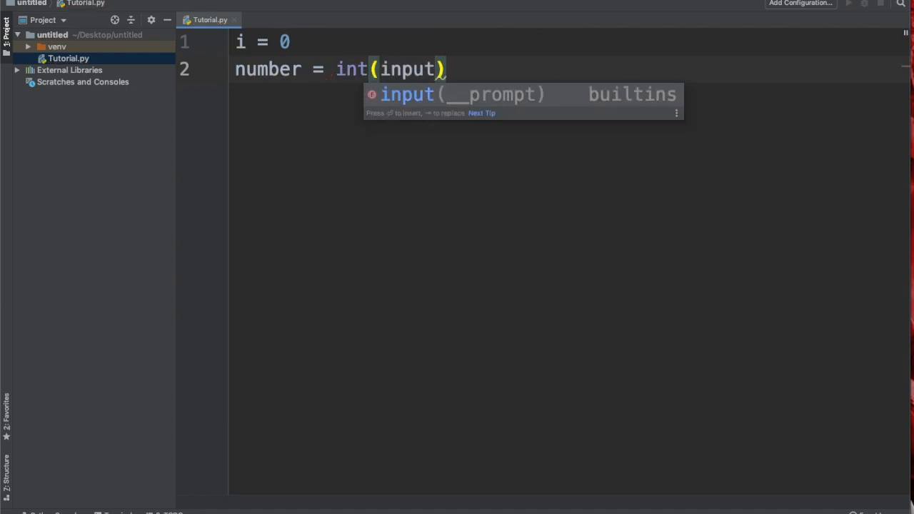
type("\"Enter a")
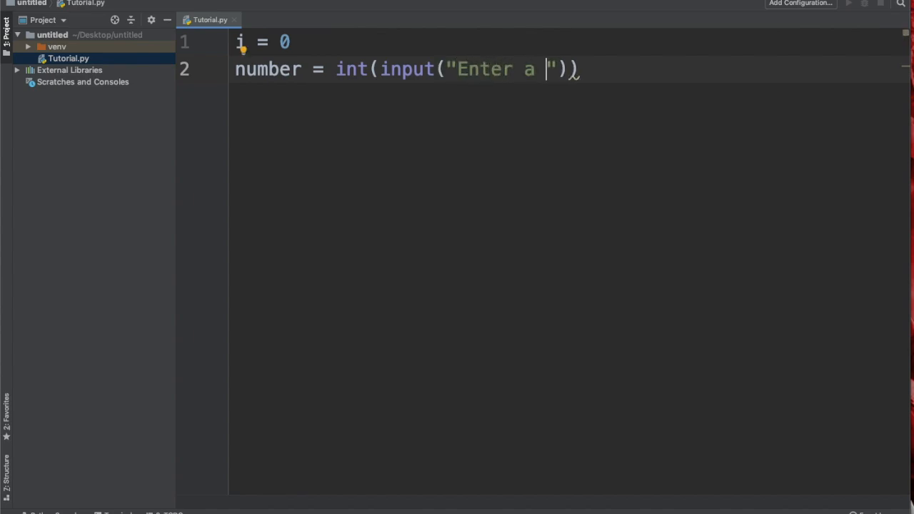
type("new number")
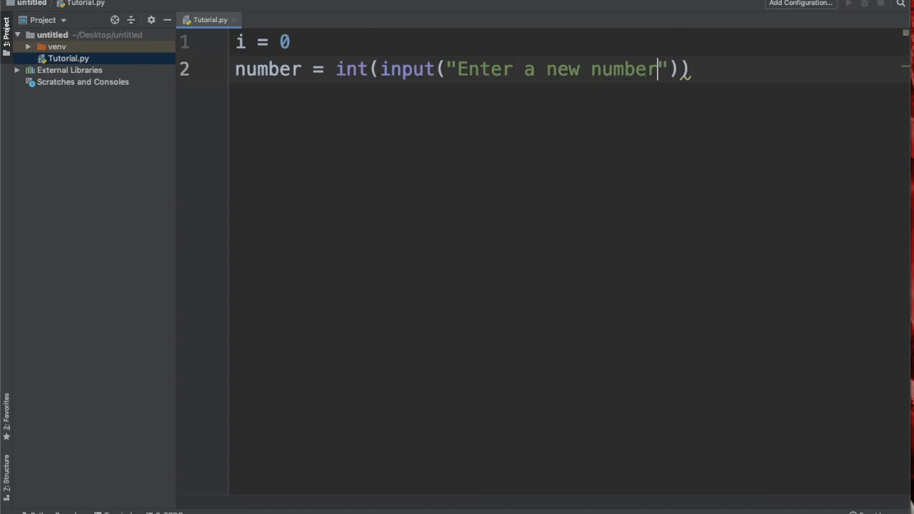
type(":")
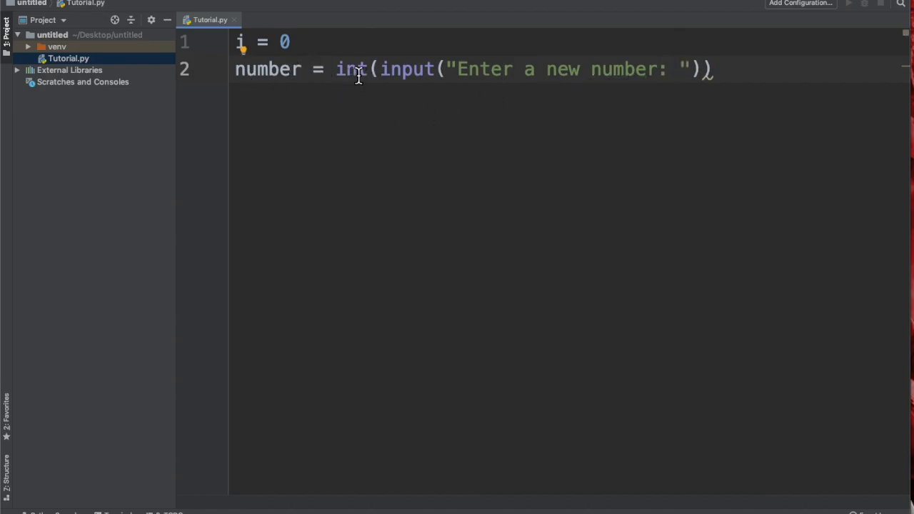
Highlight the input call, input and int in turn while explaining the conversion.
left_click_drag(383, 69, 689, 68)
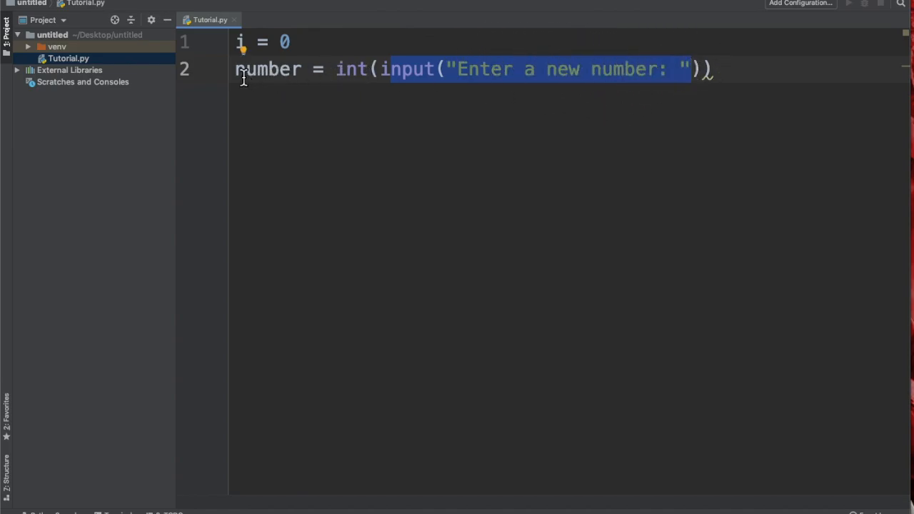
double_click(266, 69)
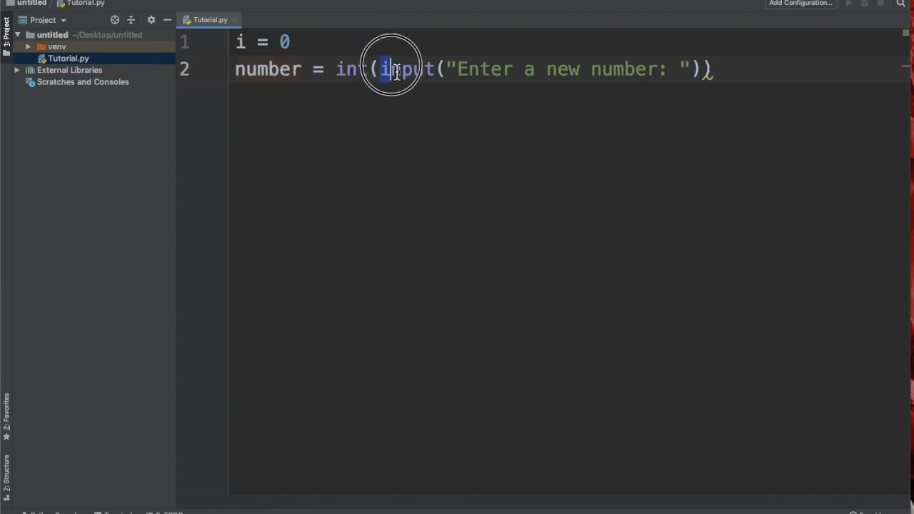
double_click(408, 69)
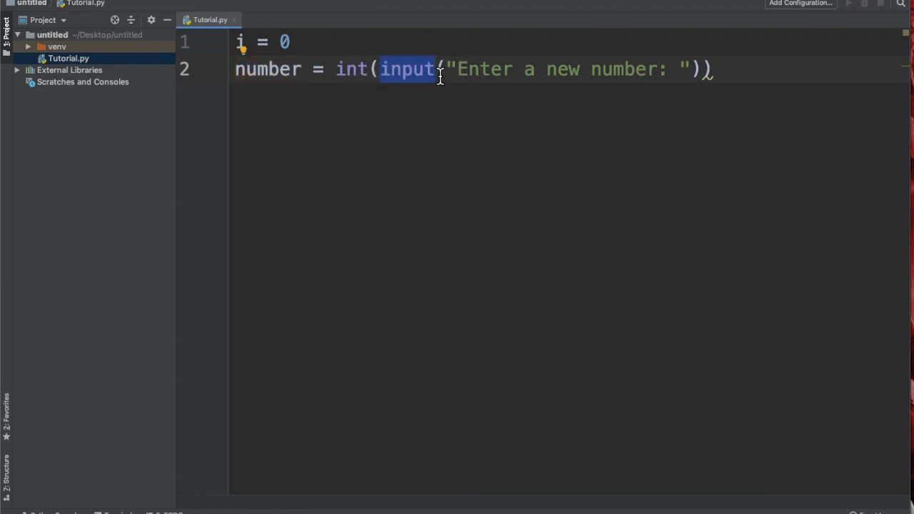
mouse_move(372, 77)
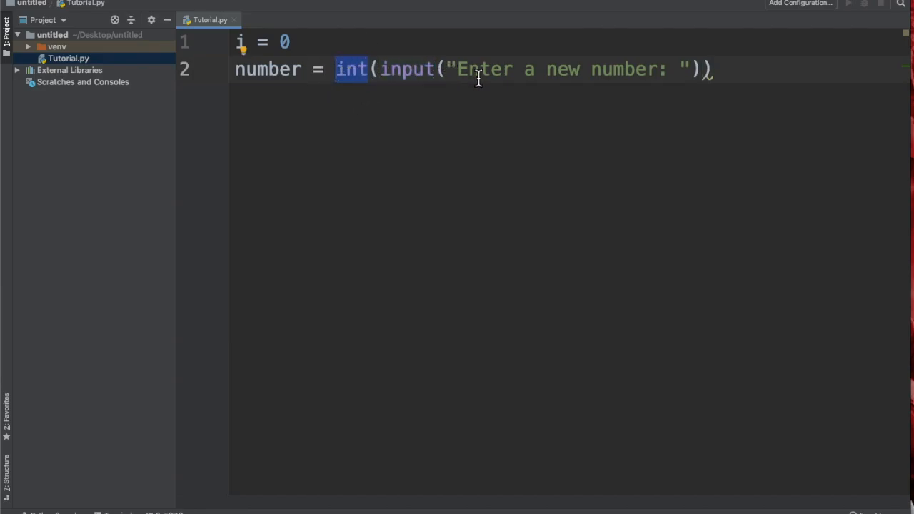
mouse_move(454, 77)
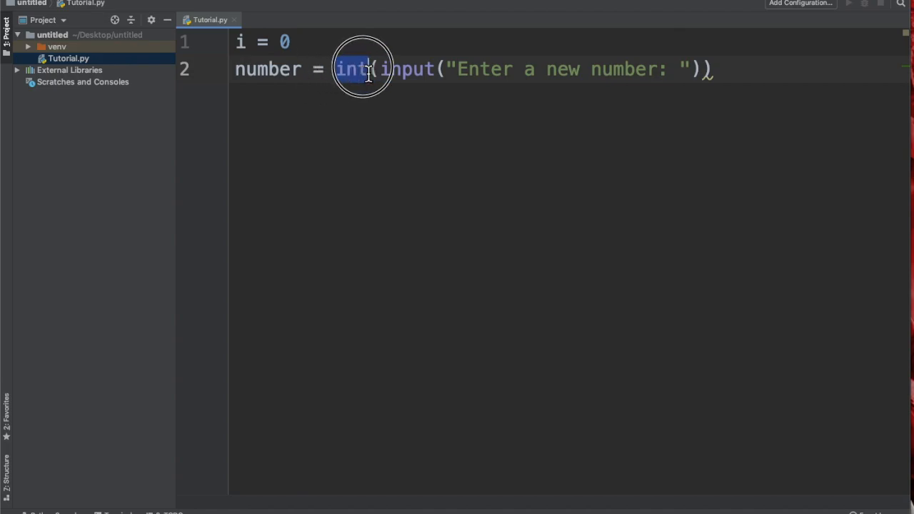
left_click(714, 69)
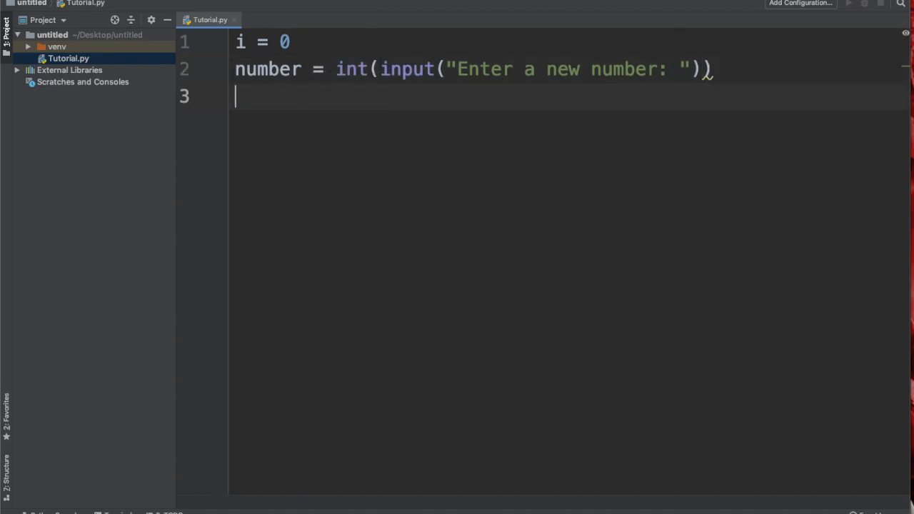
Write answer = number % 2 on line three and move to a fresh line below.
type("answe")
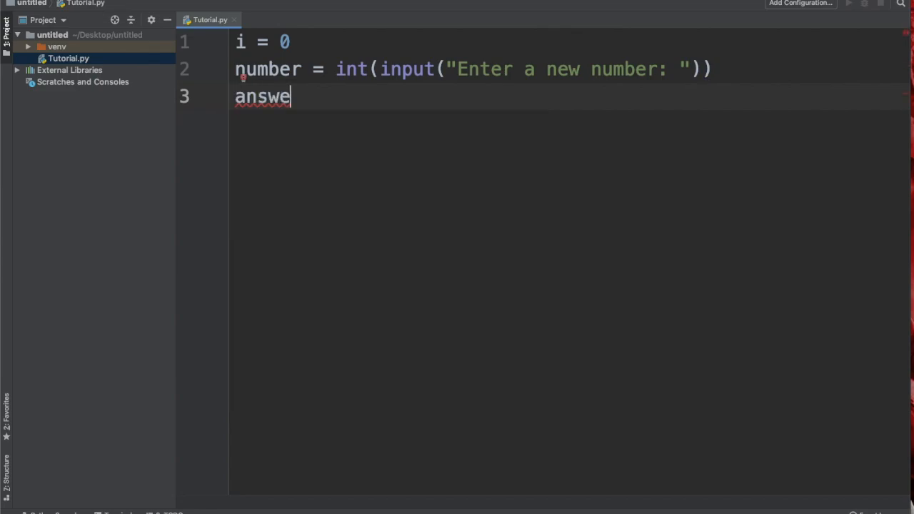
type("r =")
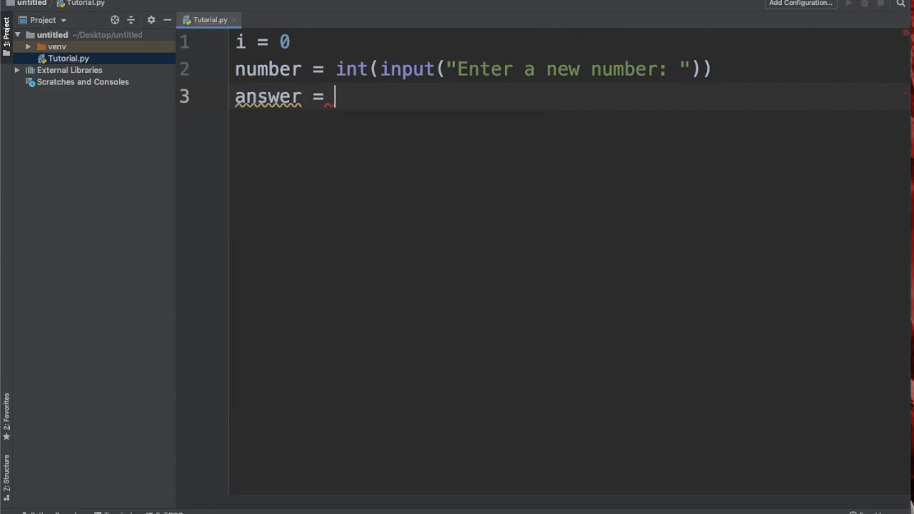
type("nu")
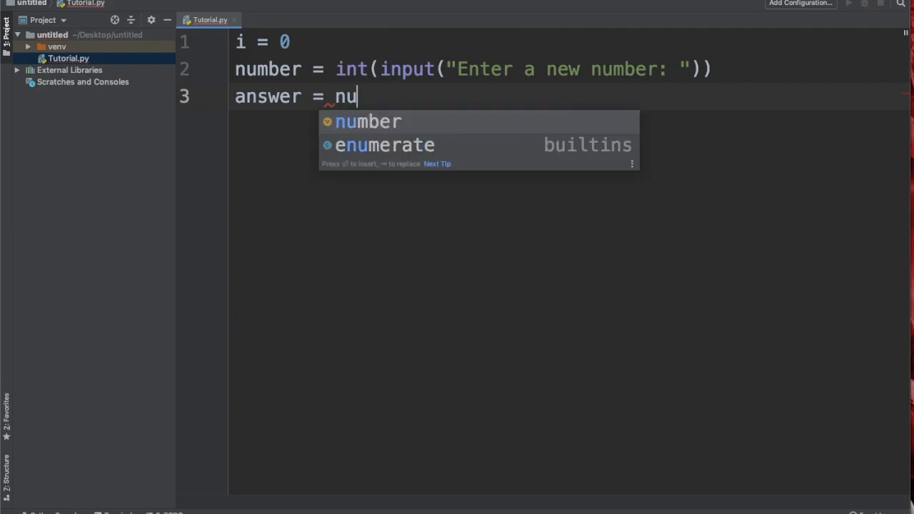
key("Tab")
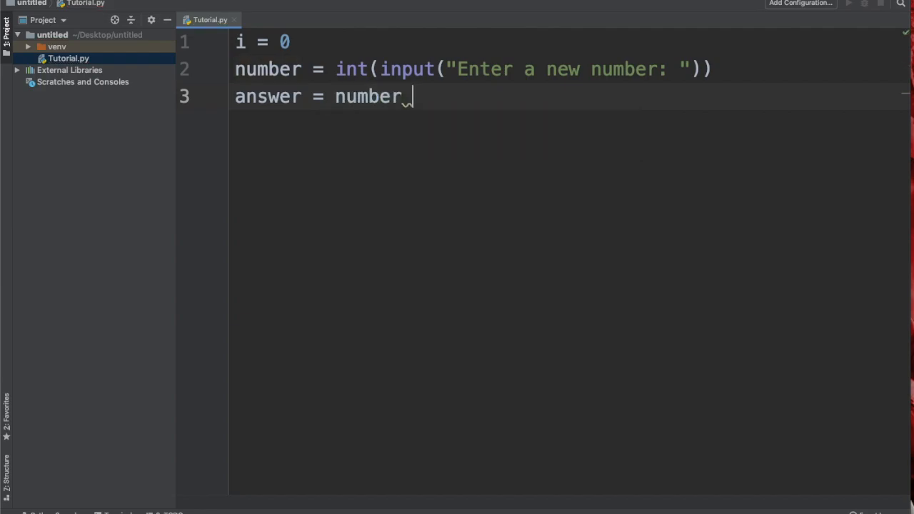
type("%")
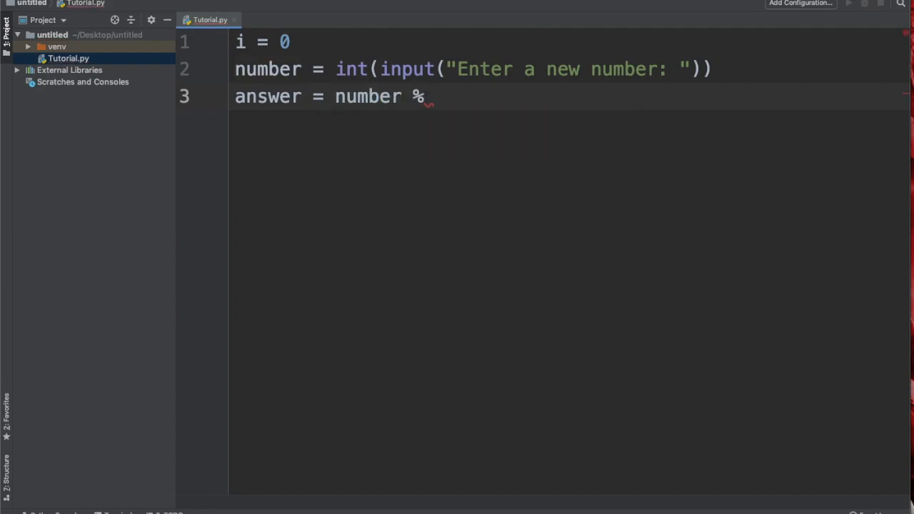
type("2")
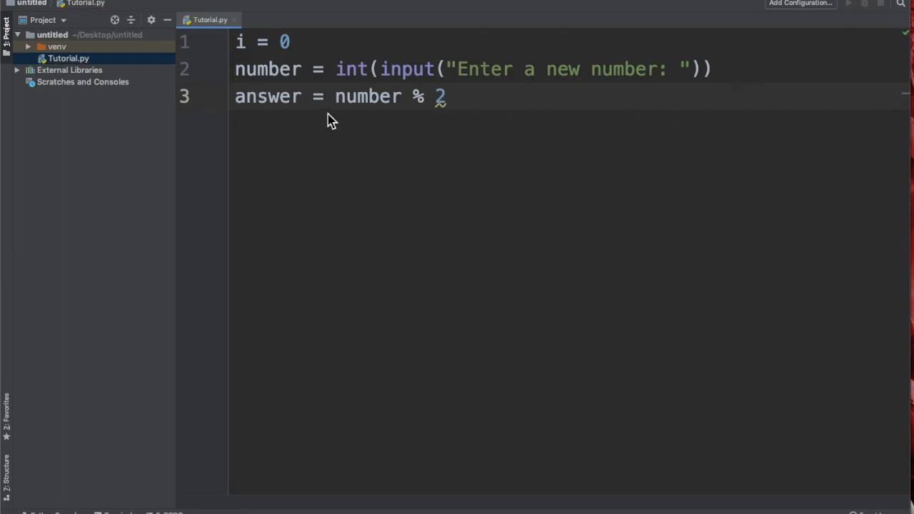
mouse_move(336, 105)
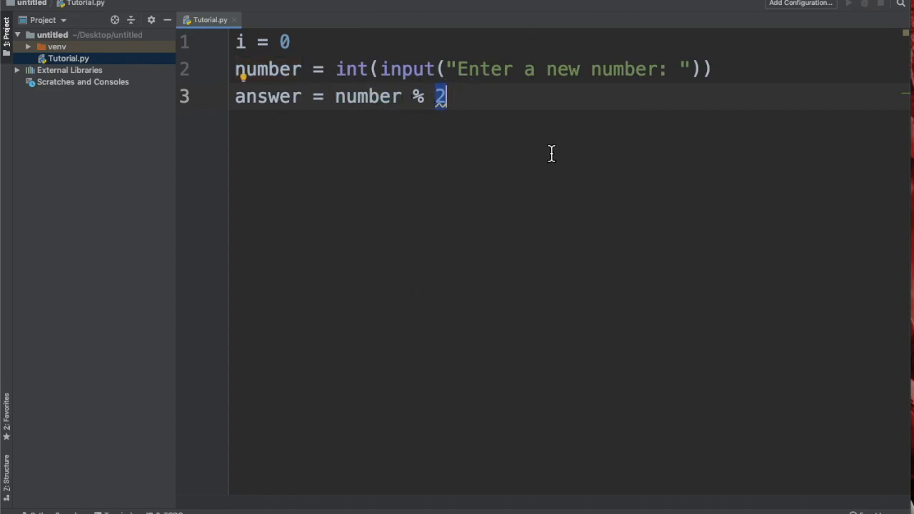
mouse_move(306, 100)
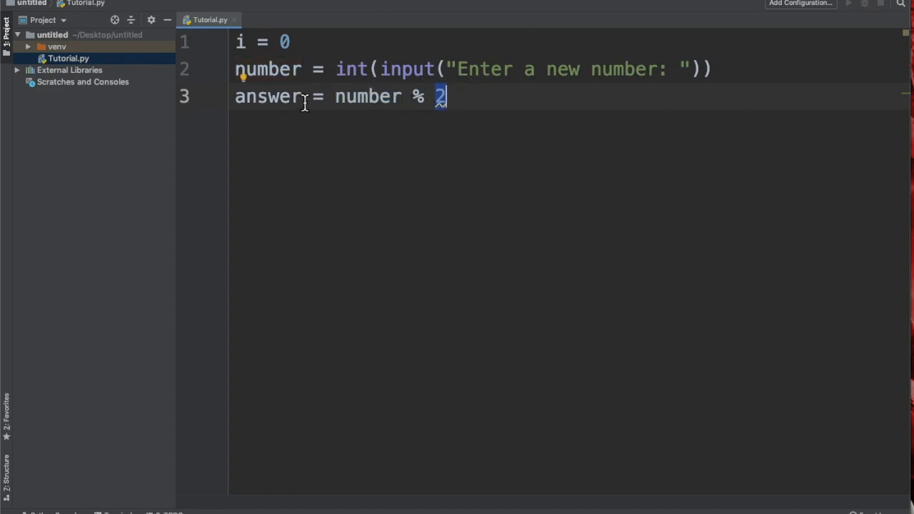
double_click(268, 97)
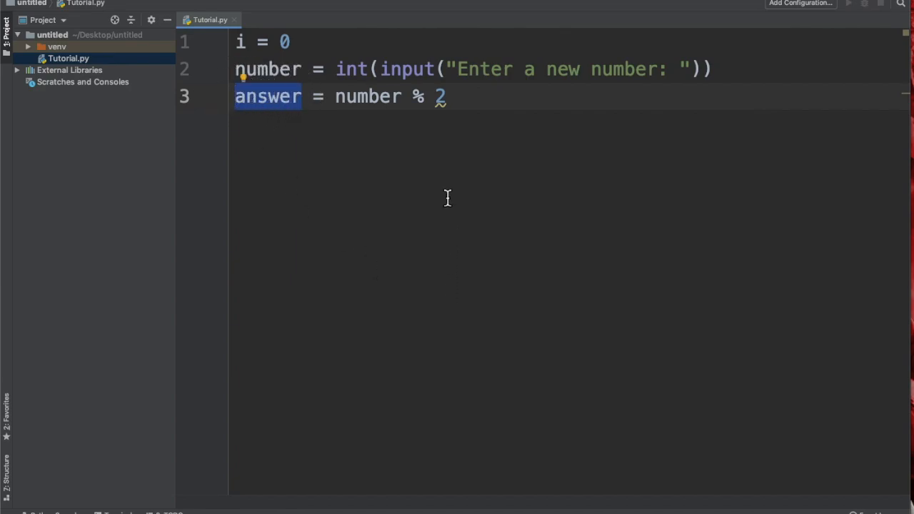
key("Enter")
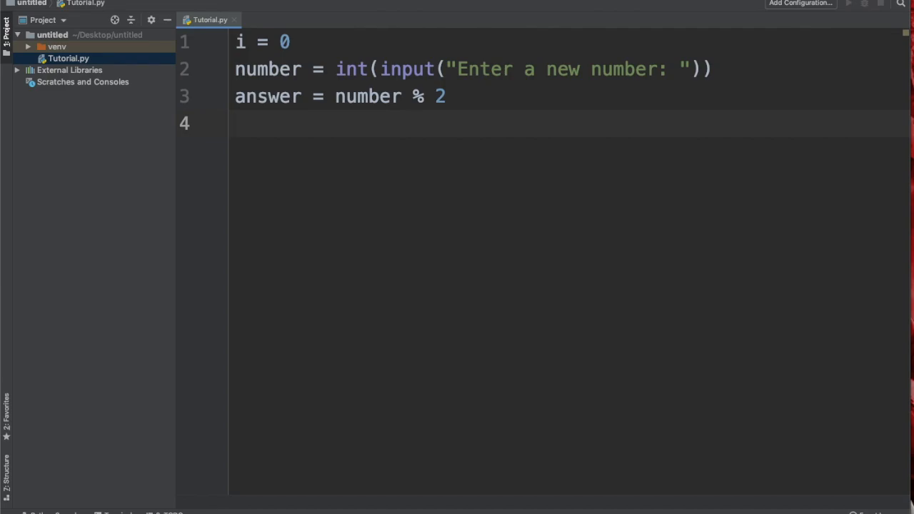
Write if answer == 0: printing number with "this number is an even Number".
type("if answer")
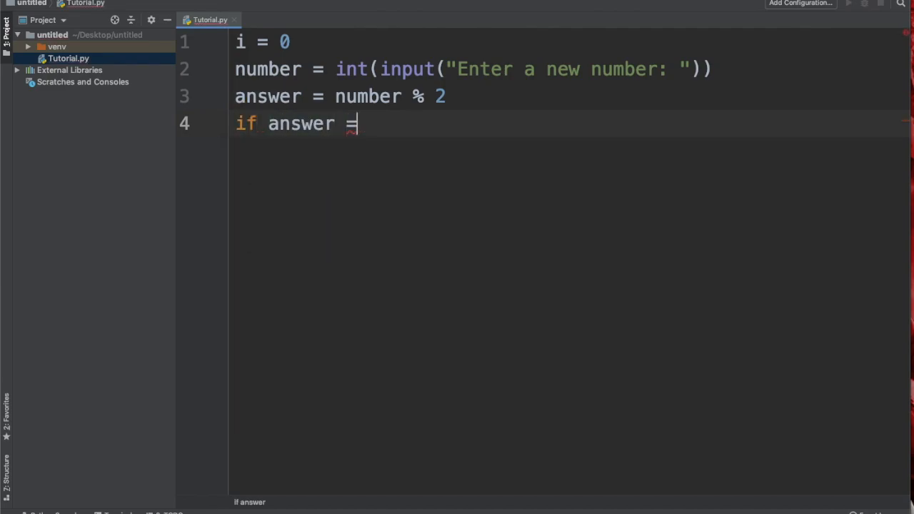
type("= 0:")
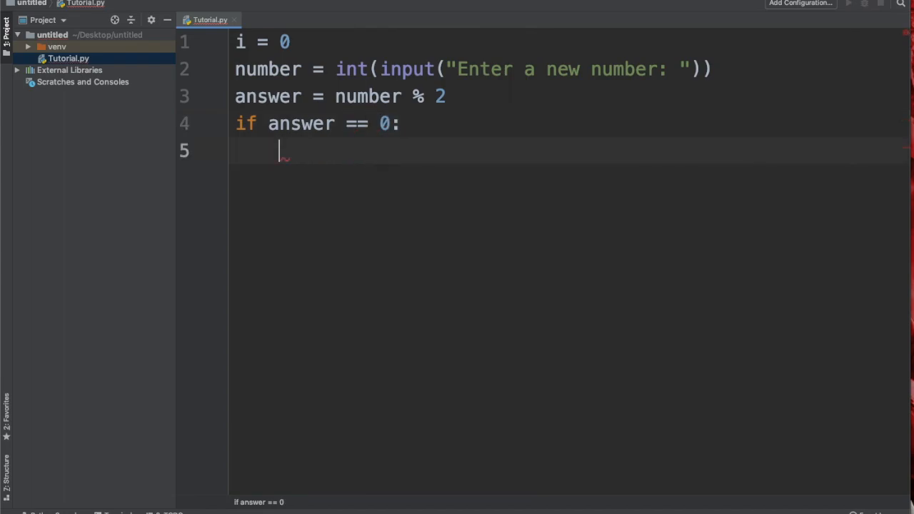
type("print(")
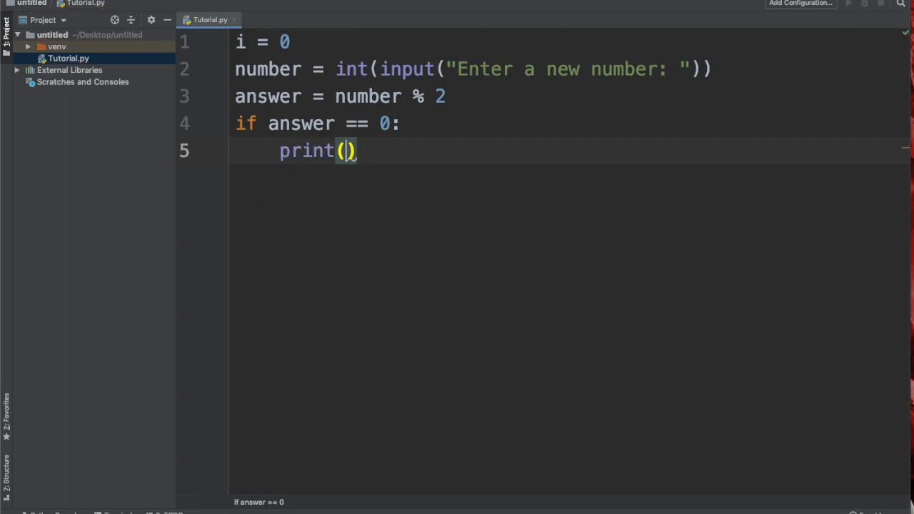
type("number,")
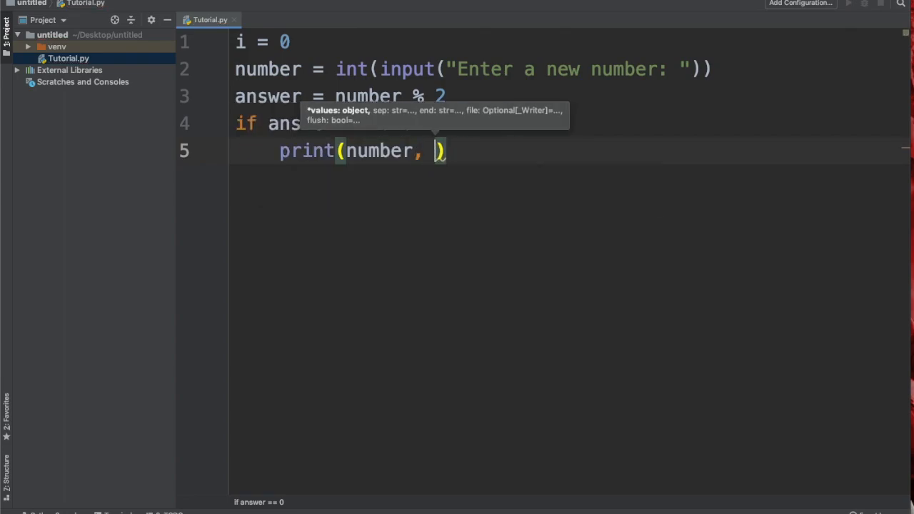
type("\"\"")
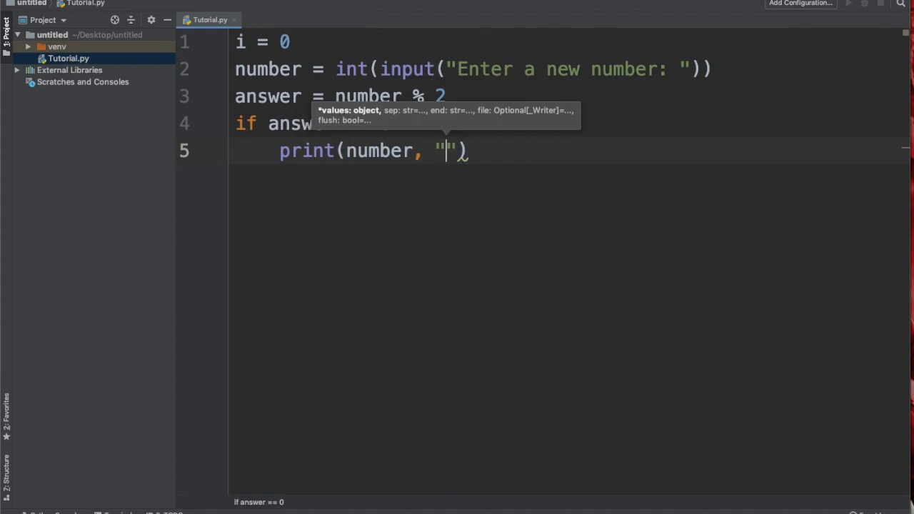
type("Its\\\\")
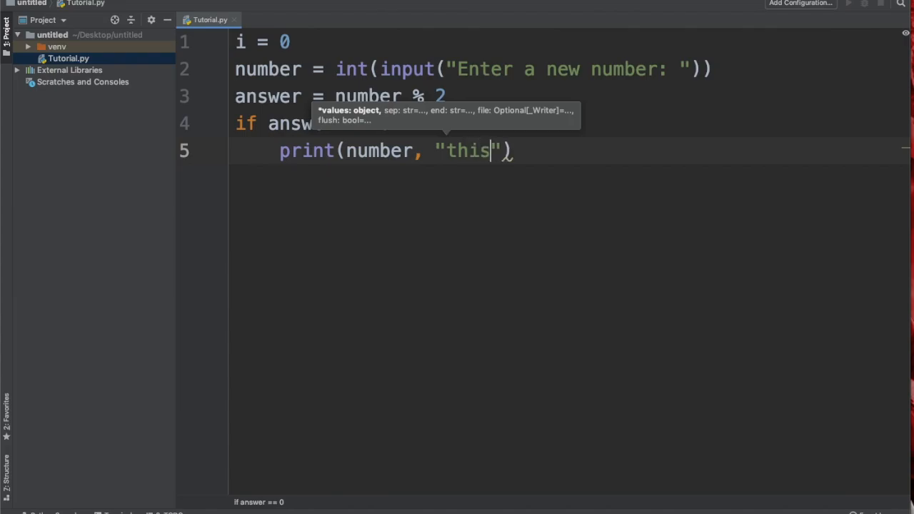
type("number")
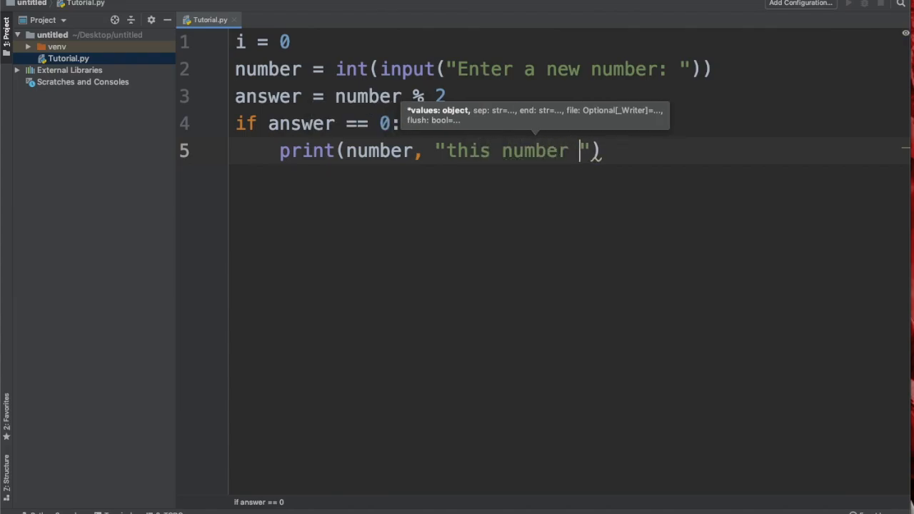
type("is an even")
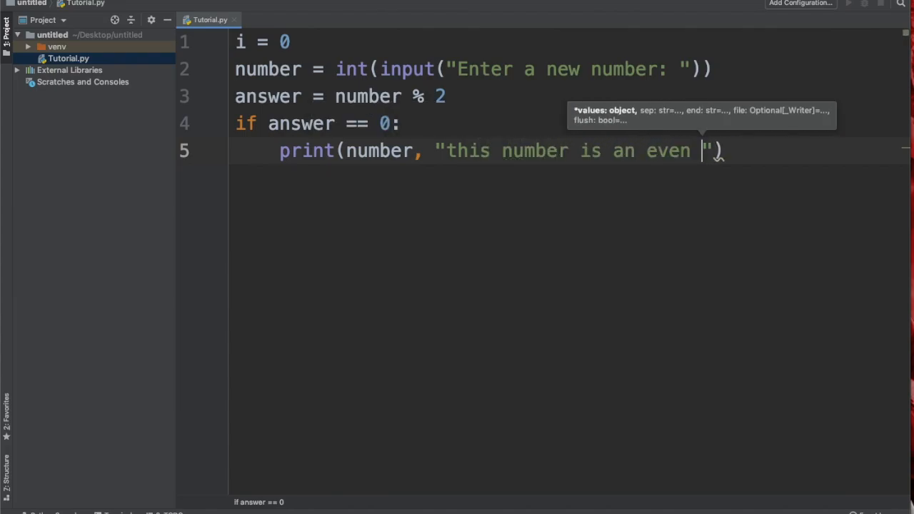
type("Number")
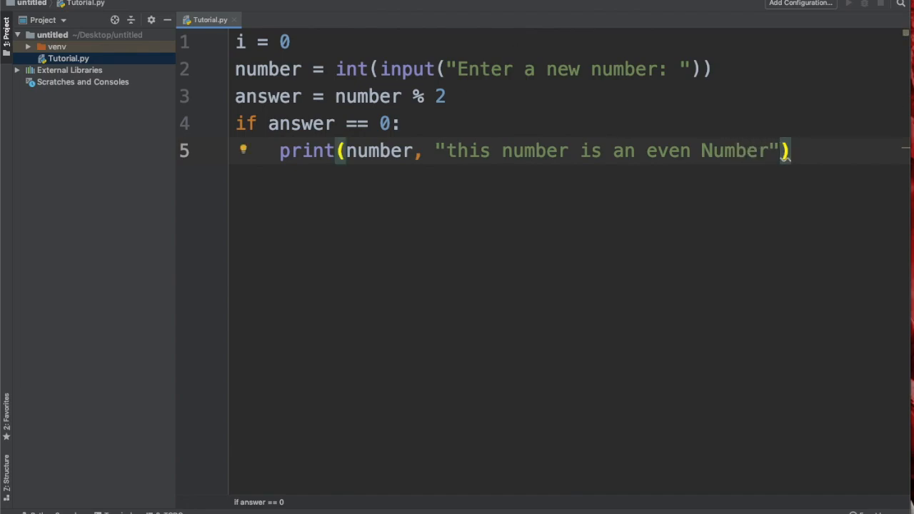
Run Tutorial.py from its tab menu and enter 2 to see the even message.
right_click(208, 20)
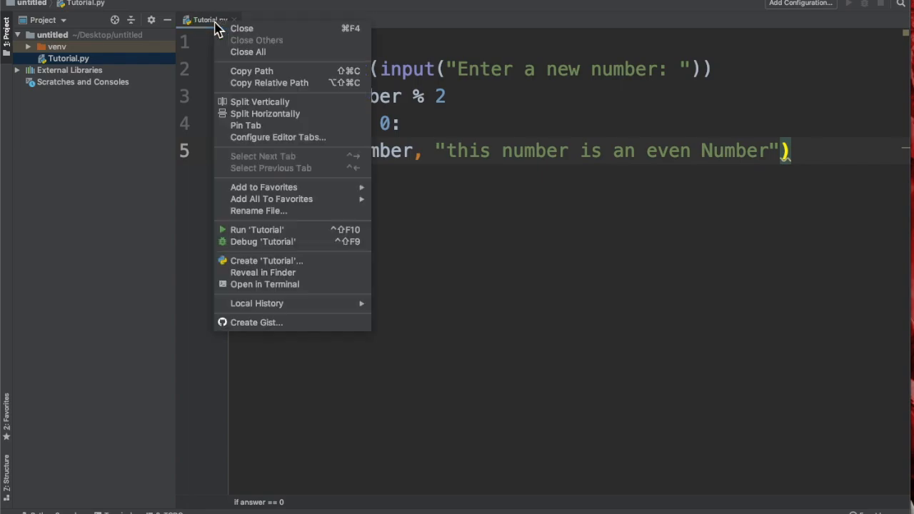
left_click(290, 231)
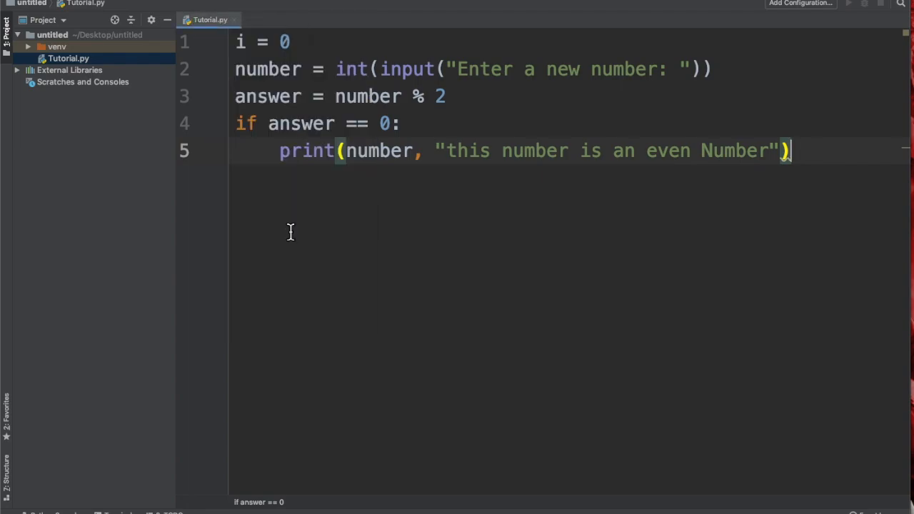
left_click(863, 6)
type("2")
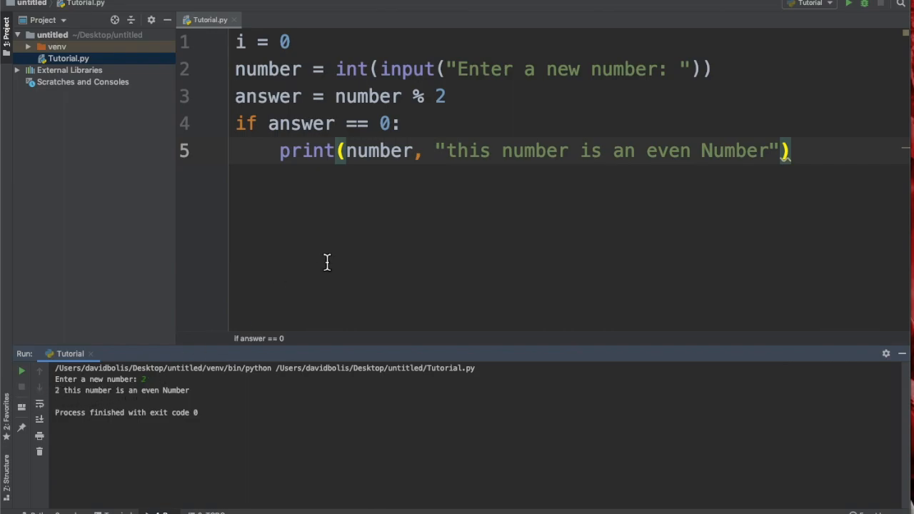
mouse_move(503, 152)
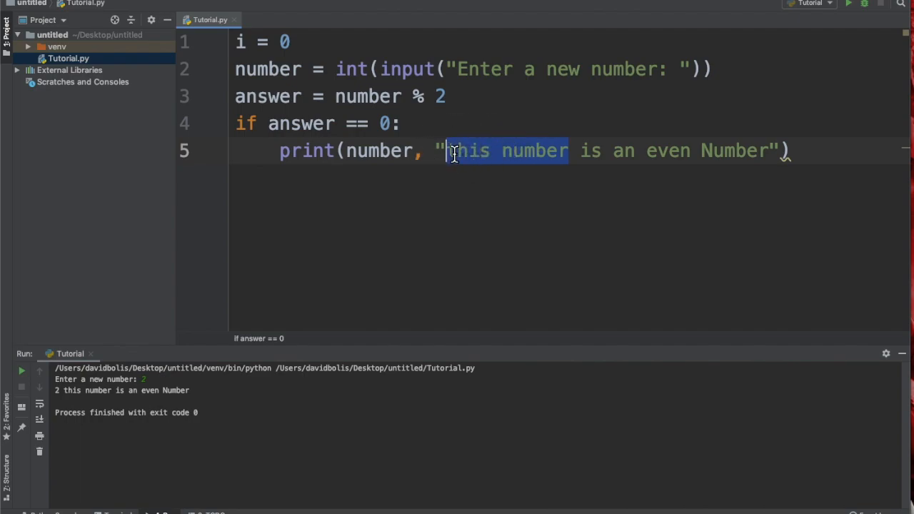
Trim the even message to "is an even Number", rerun, and highlight the answer == 0 condition.
key("Delete")
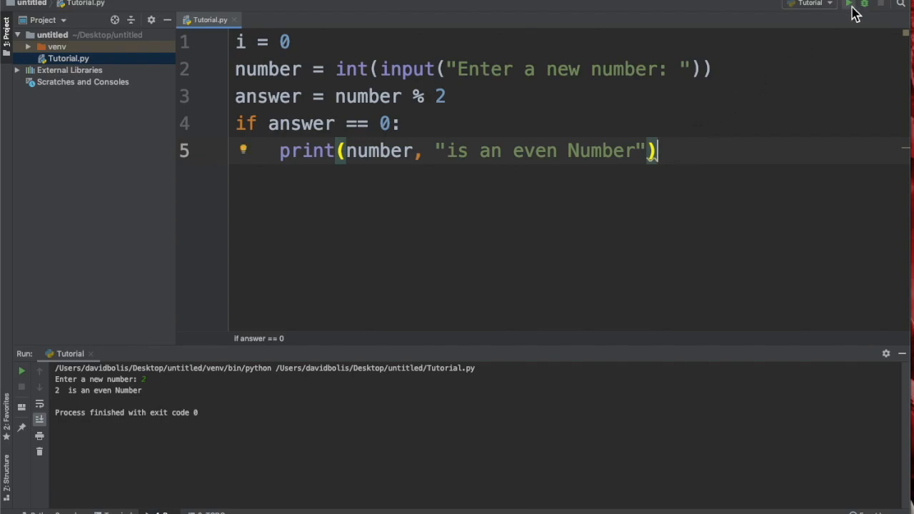
left_click(850, 9)
type("3")
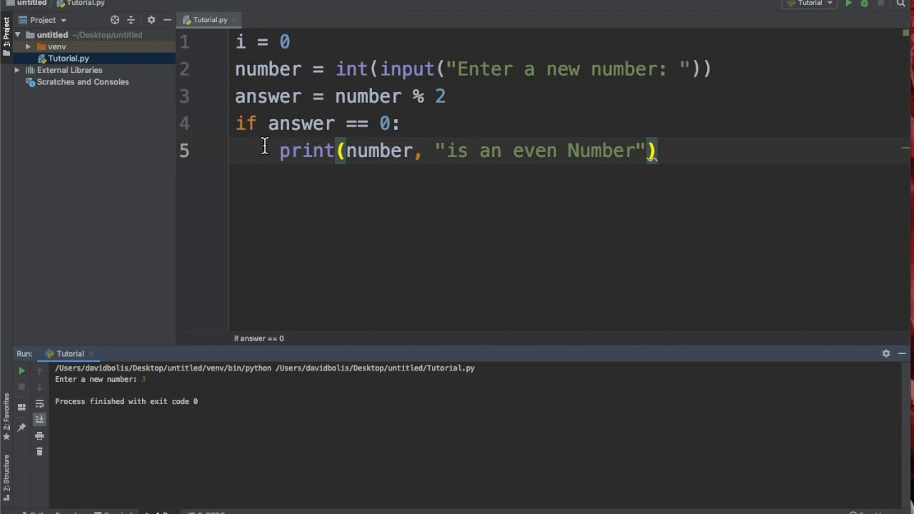
left_click_drag(268, 123, 388, 123)
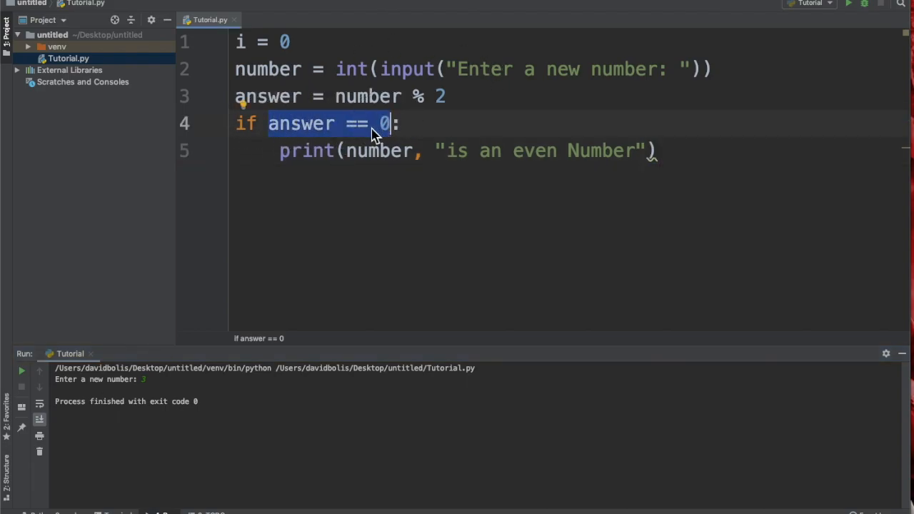
mouse_move(337, 171)
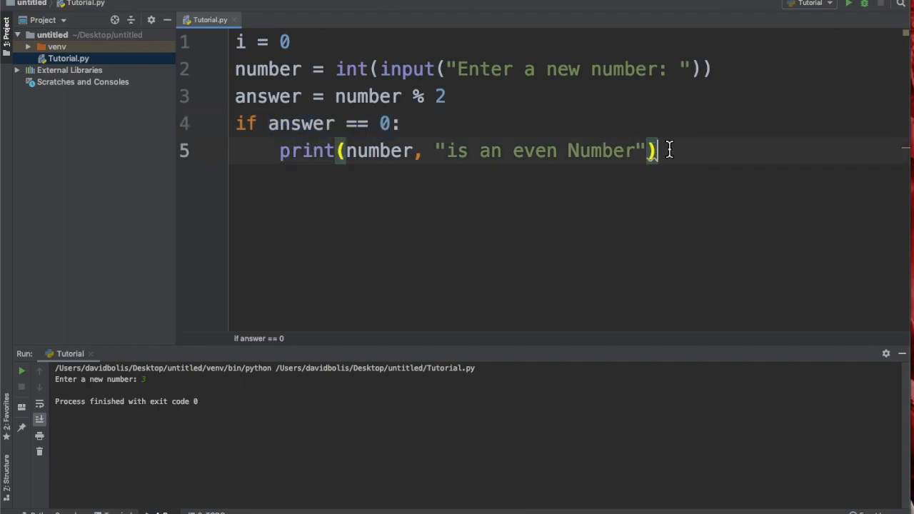
Add else: printing number with "is an odd Number" below the even branch.
key("Enter")
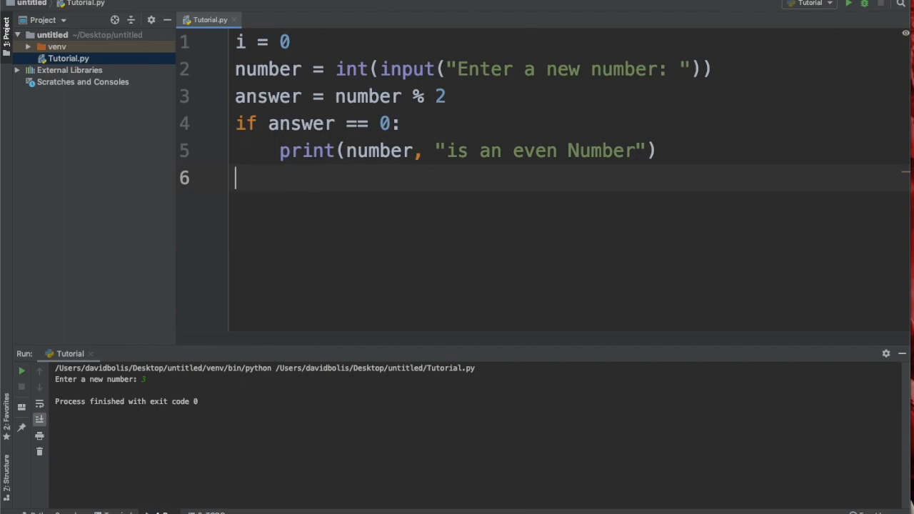
type("else")
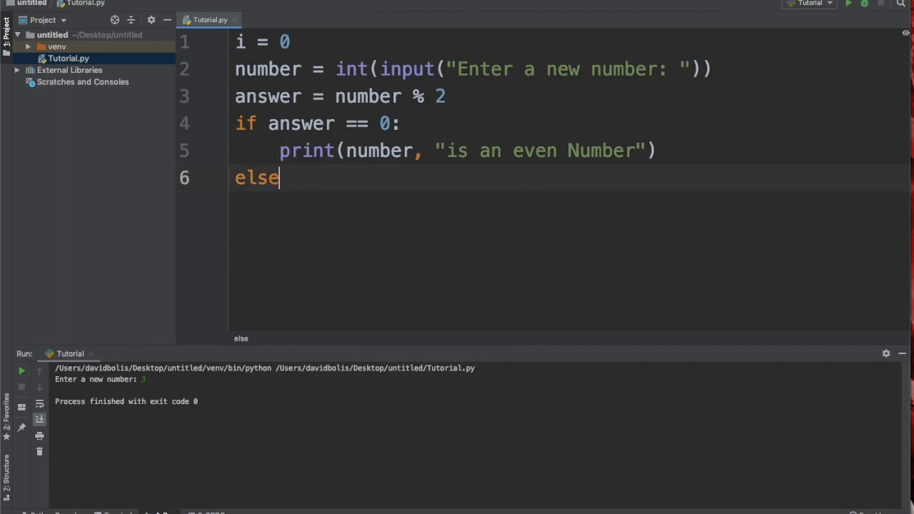
type(":")
type("print")
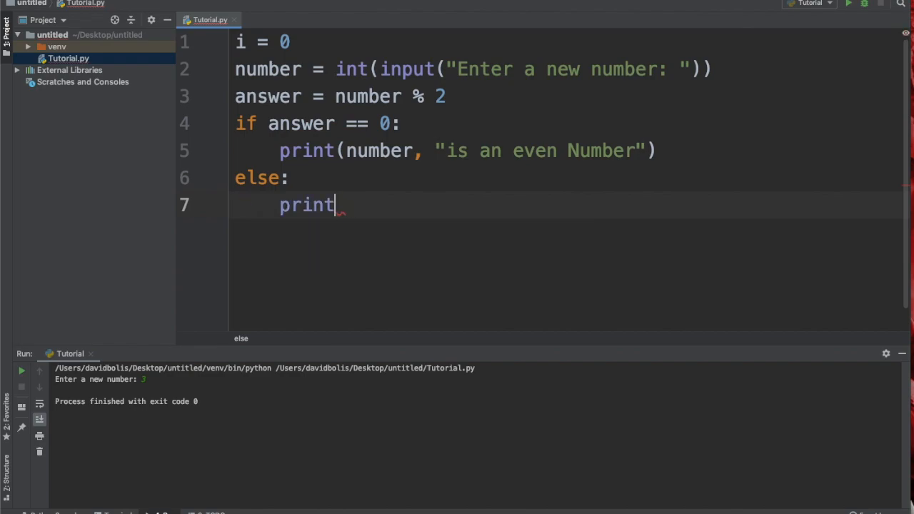
type("(number, \"is")
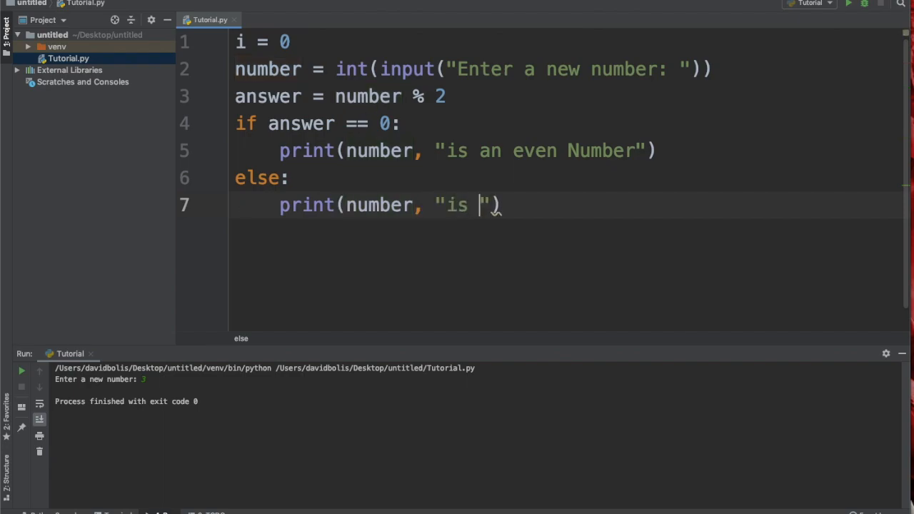
type("an odd")
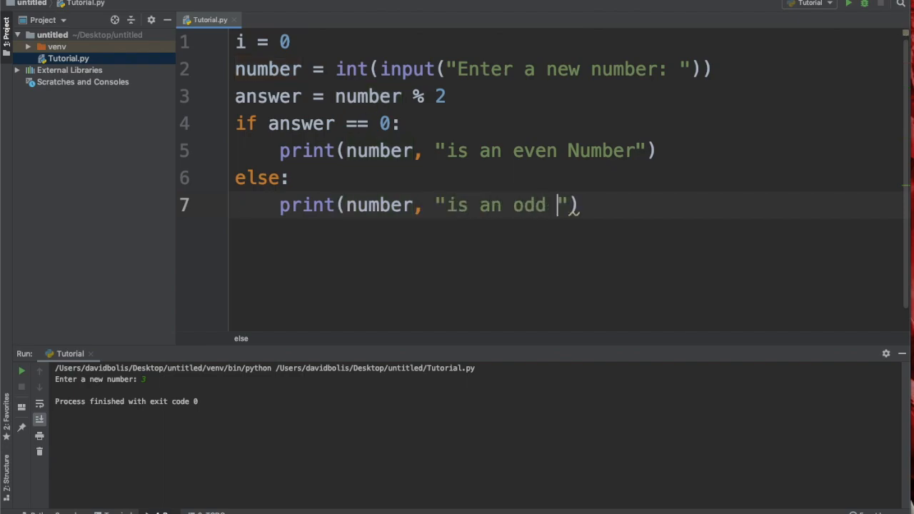
type("numbe")
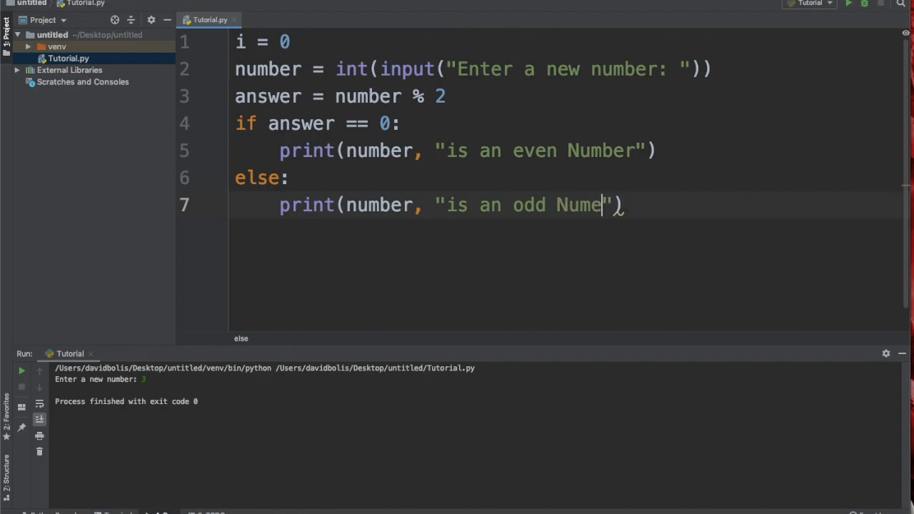
type("r")
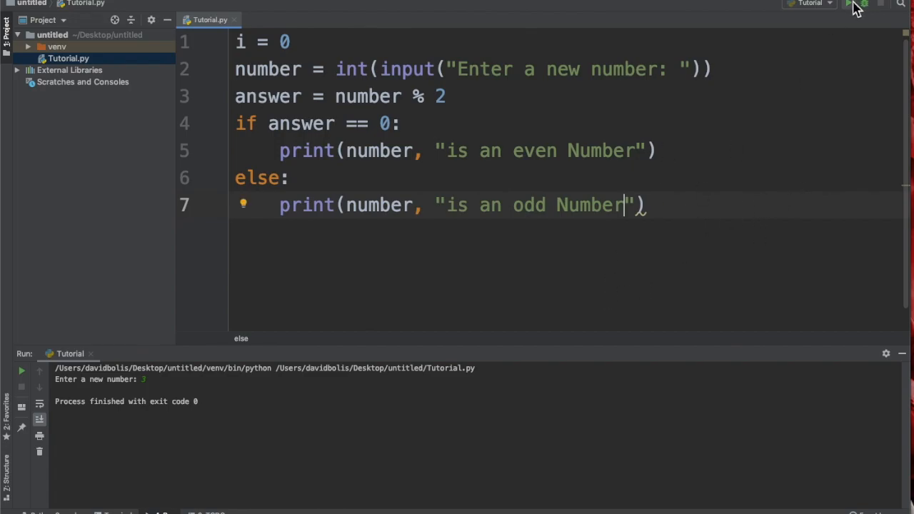
Run the script with 3 to get "3 is an odd Number", then start a line after the modulo.
left_click(851, 6)
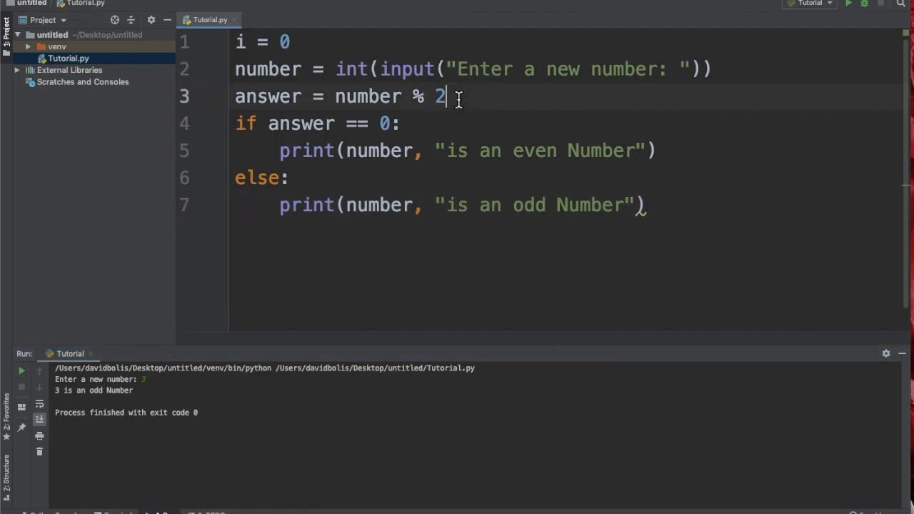
key("Enter")
type("p")
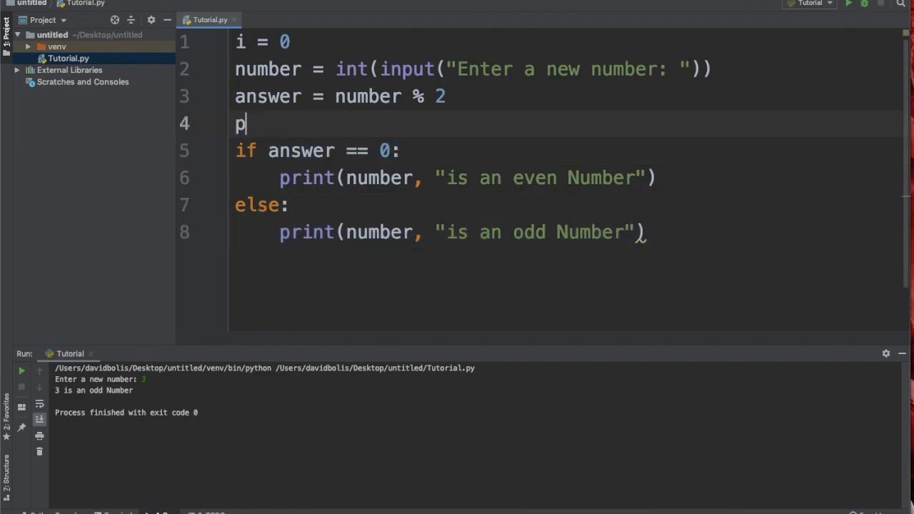
Write print(answer) on line four, rerun with 3, and point out the printed remainder 1.
type("rint(ans")
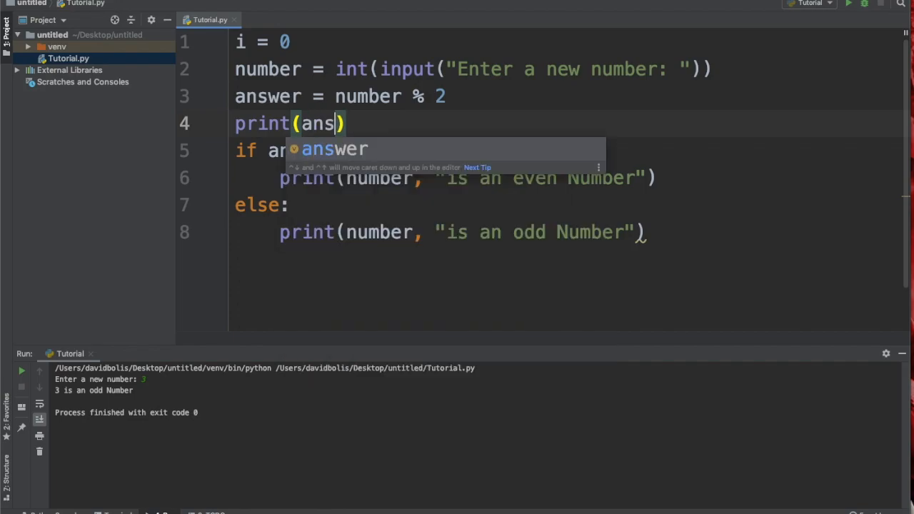
key("Tab")
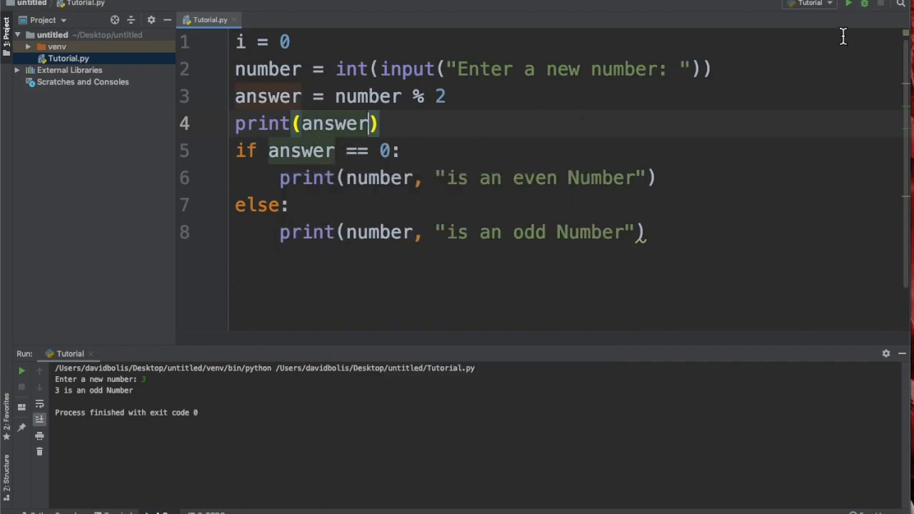
left_click(849, 6)
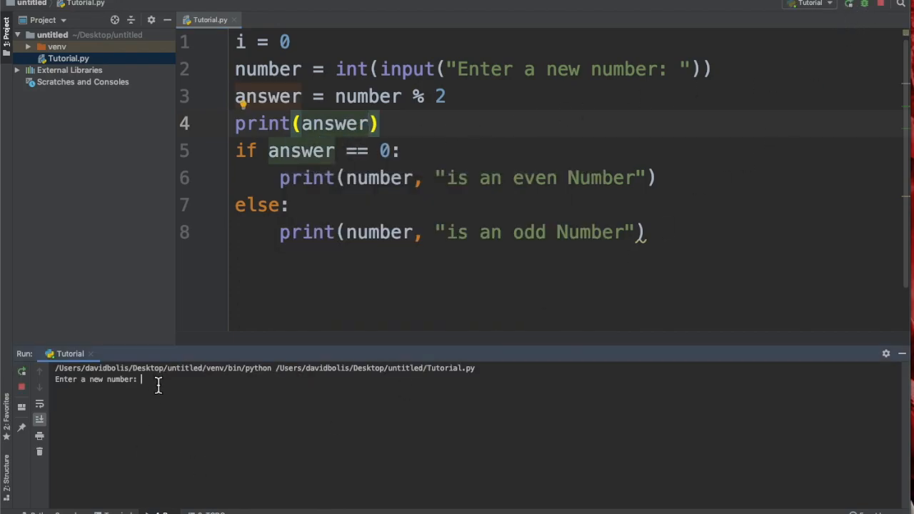
type("3")
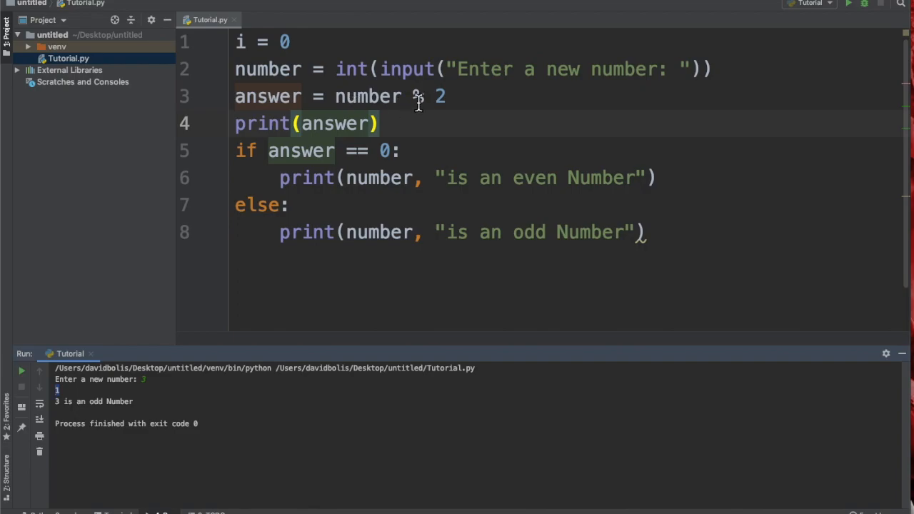
mouse_move(71, 407)
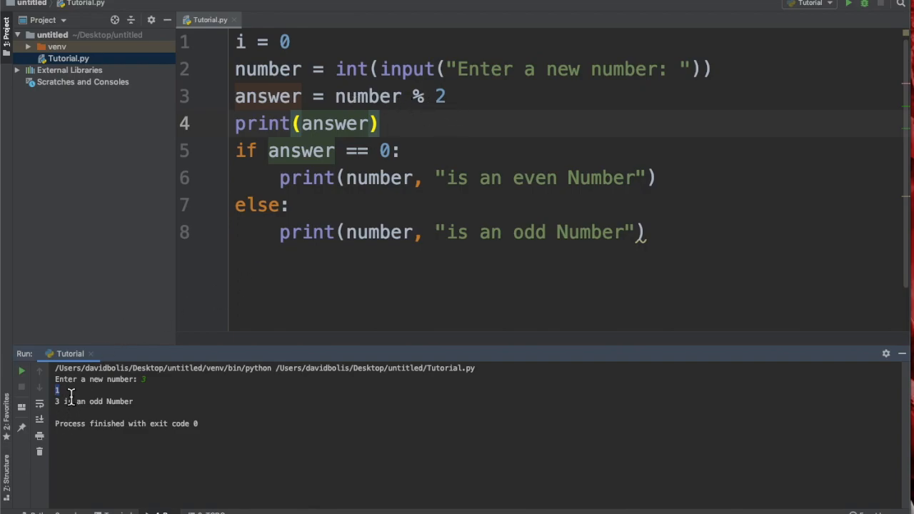
double_click(357, 150)
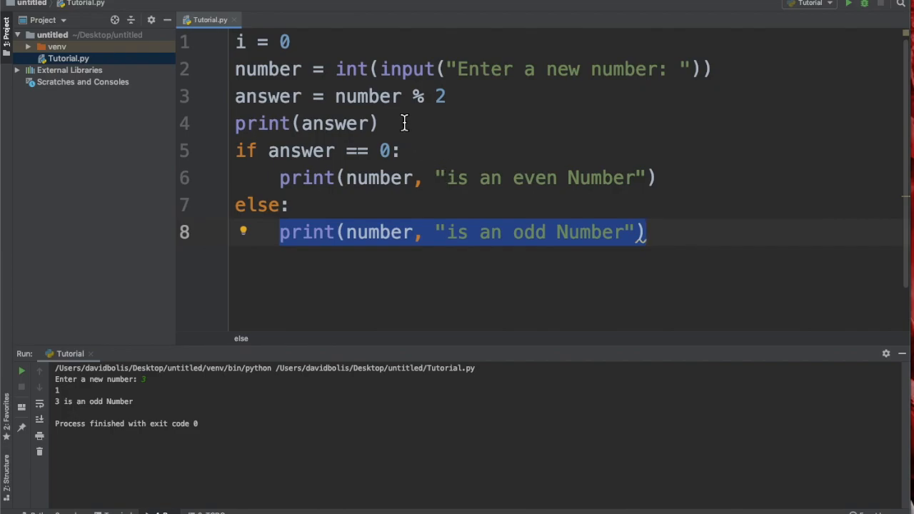
mouse_move(716, 274)
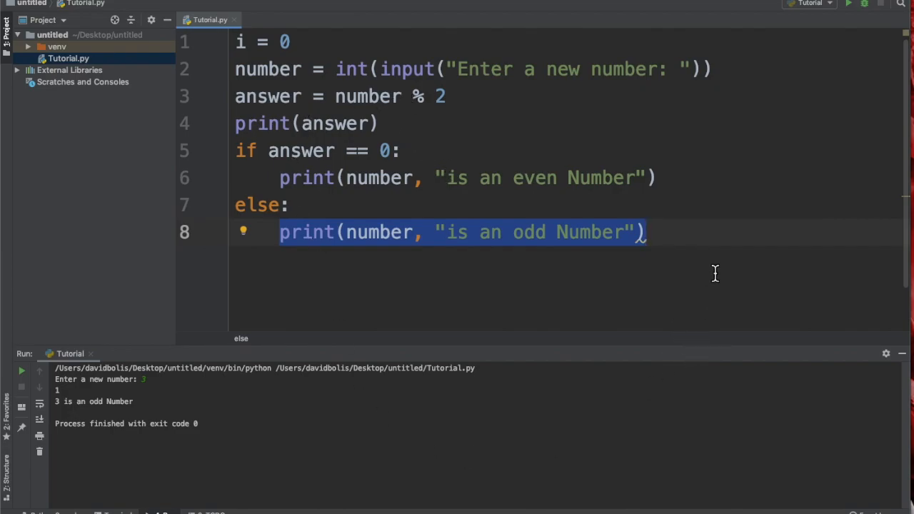
Rerun the script with input 0 so it prints 0 and "0 is an even Number".
left_click(850, 11)
type("8")
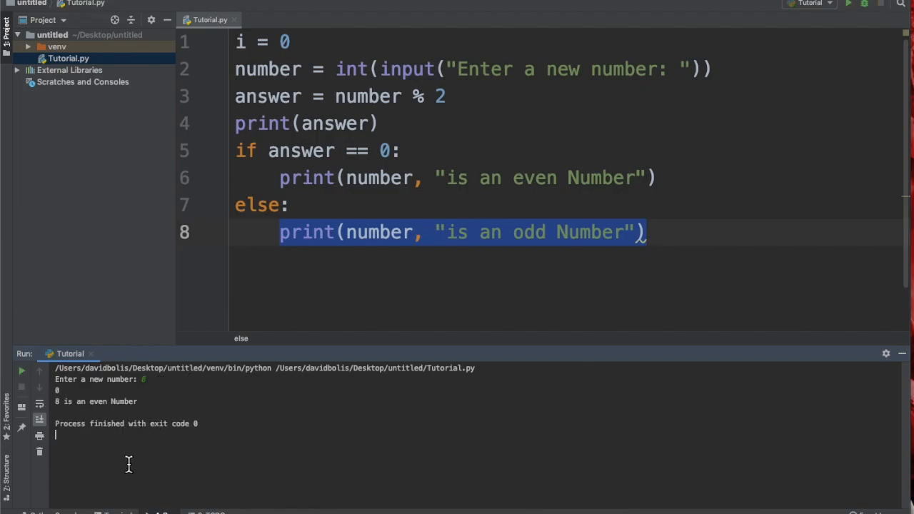
mouse_move(269, 158)
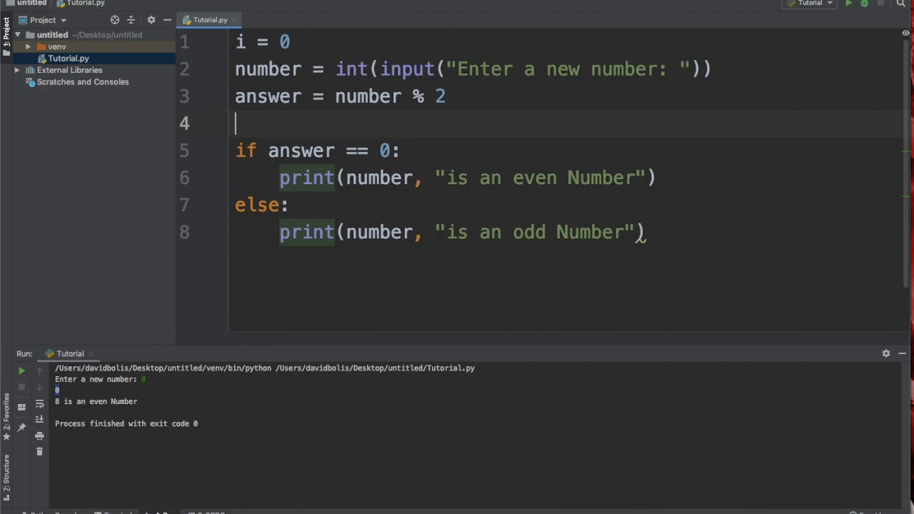
Indent the if/else check and add 'while i < 3:' above it as the loop header.
left_click_drag(236, 150, 645, 231)
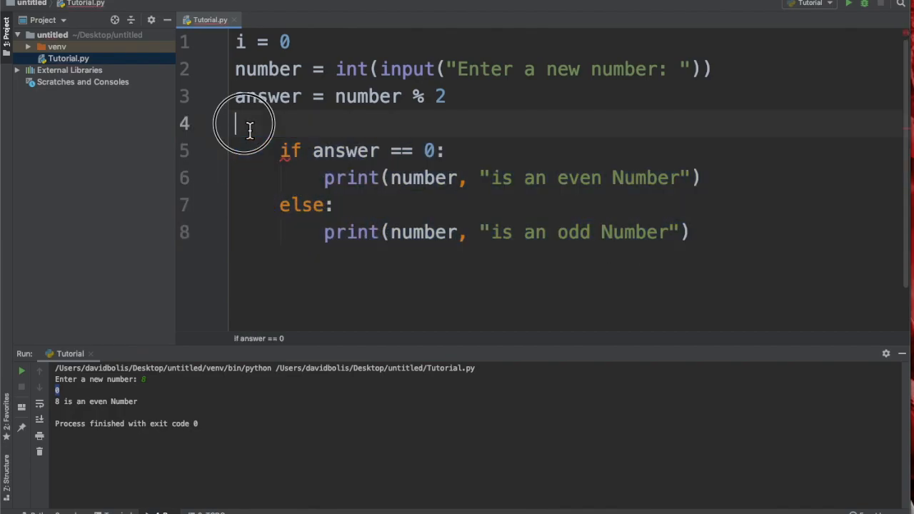
type("while")
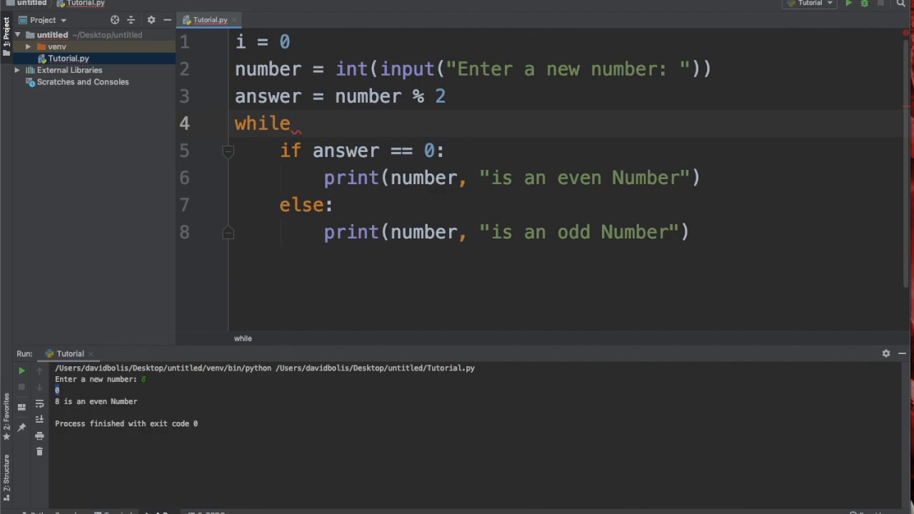
type("i9")
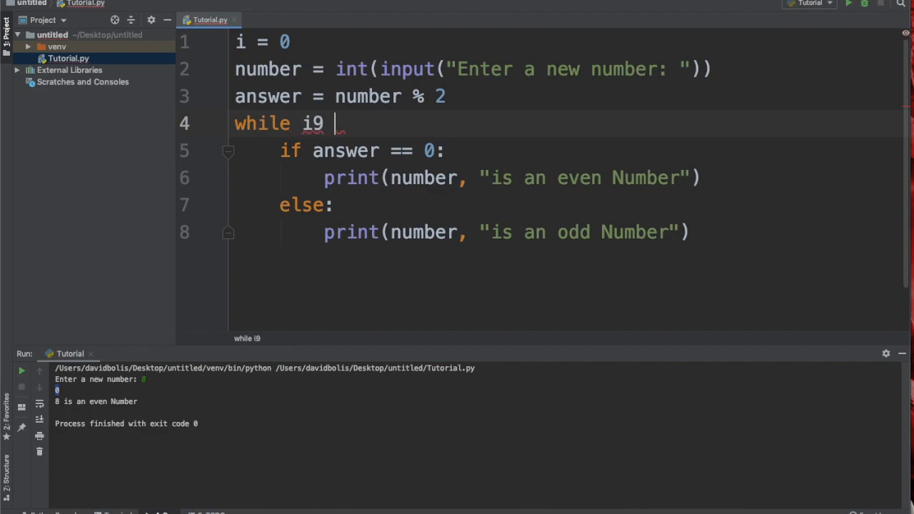
type("<")
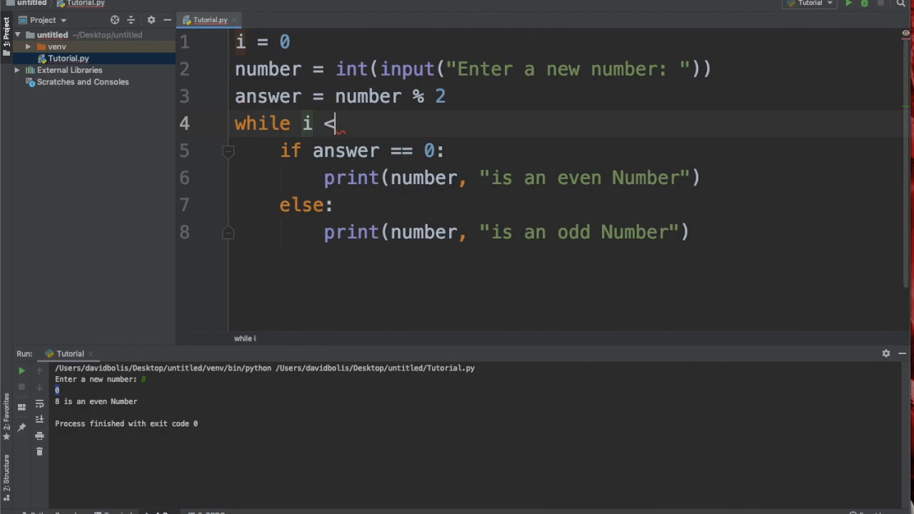
type("3:")
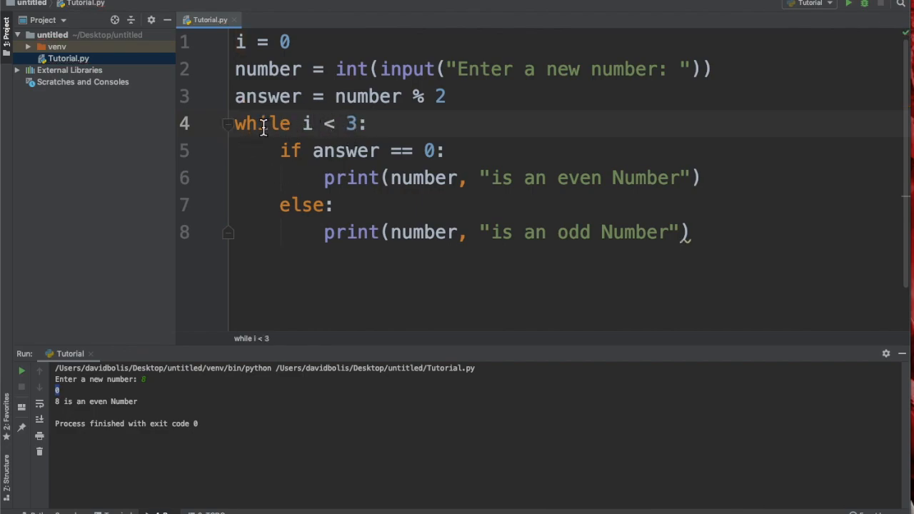
left_click_drag(280, 150, 692, 231)
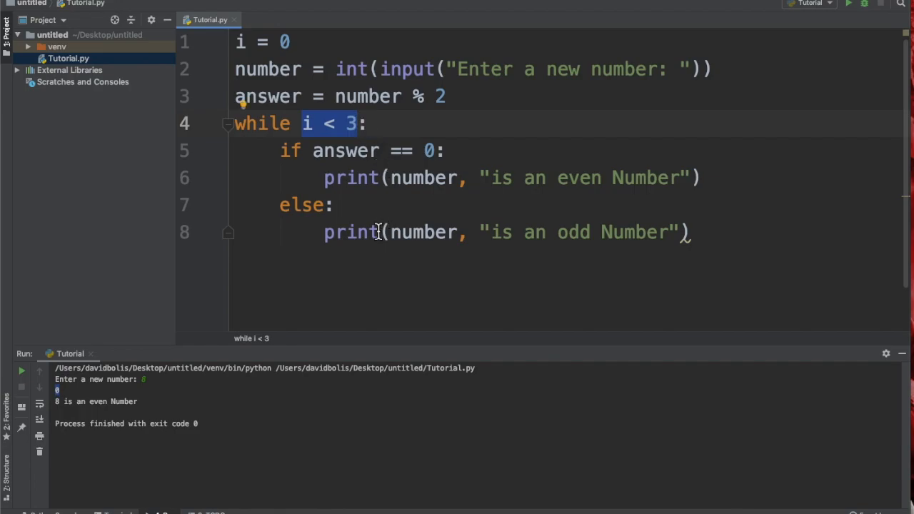
mouse_move(307, 260)
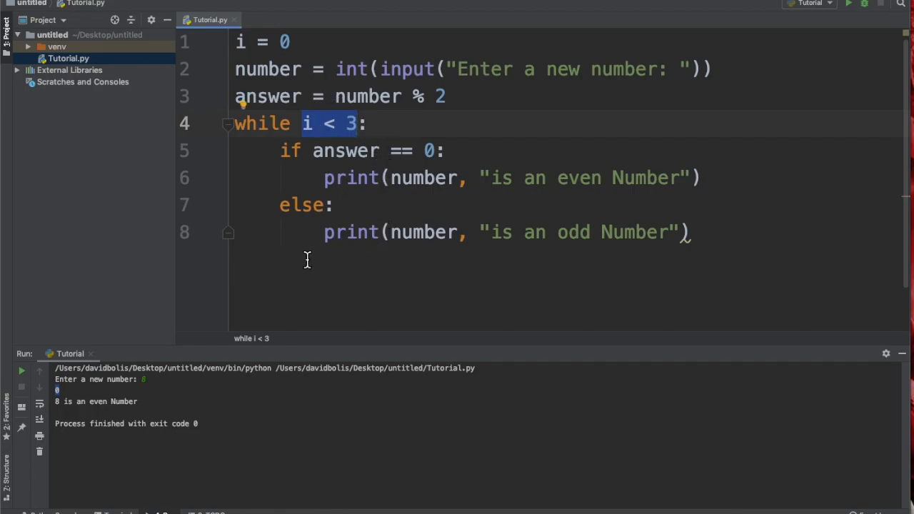
mouse_move(300, 263)
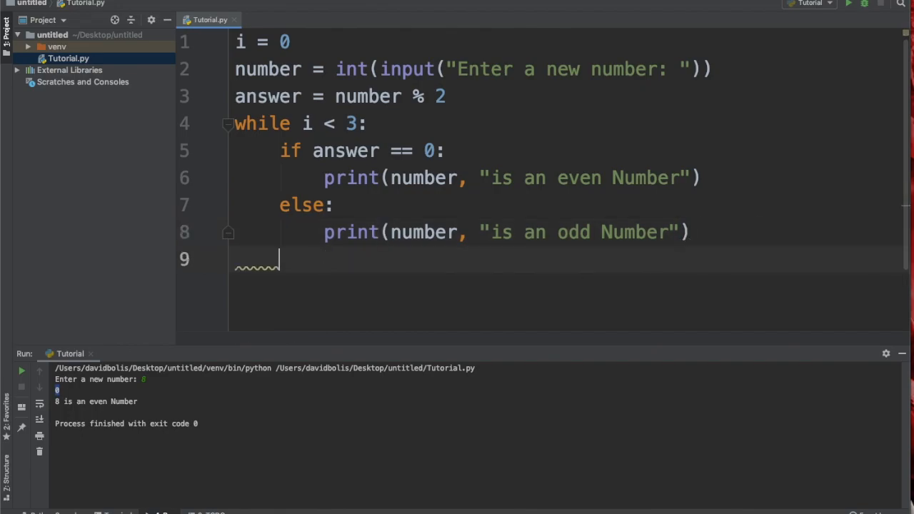
Add 'i += 1' as the last line of the loop body to advance the counter.
type("i +")
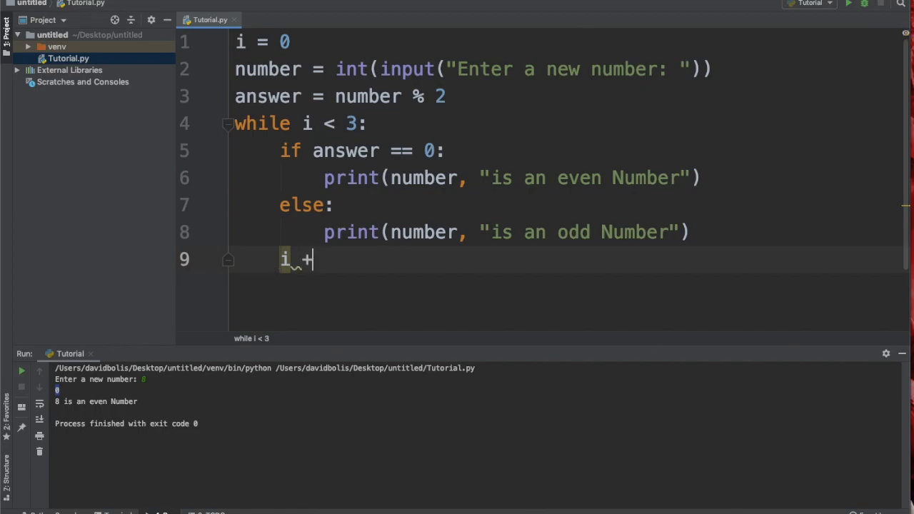
type("1")
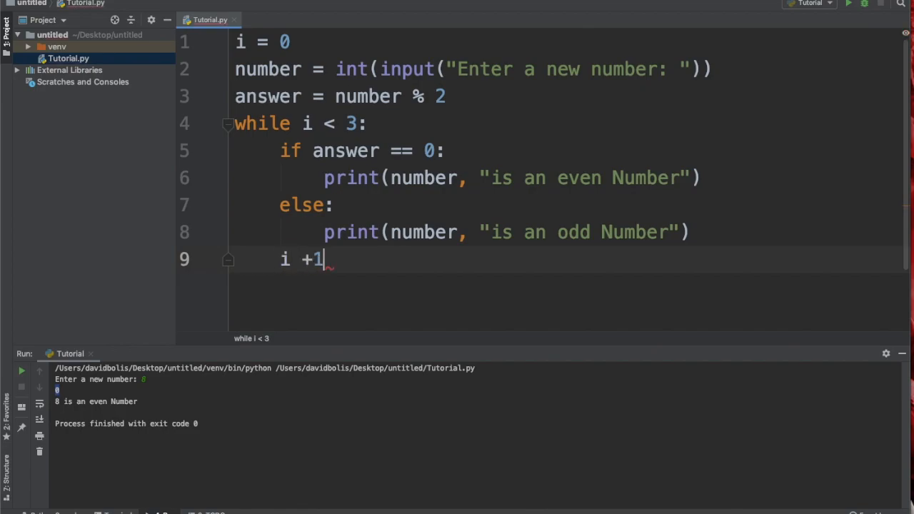
type("=")
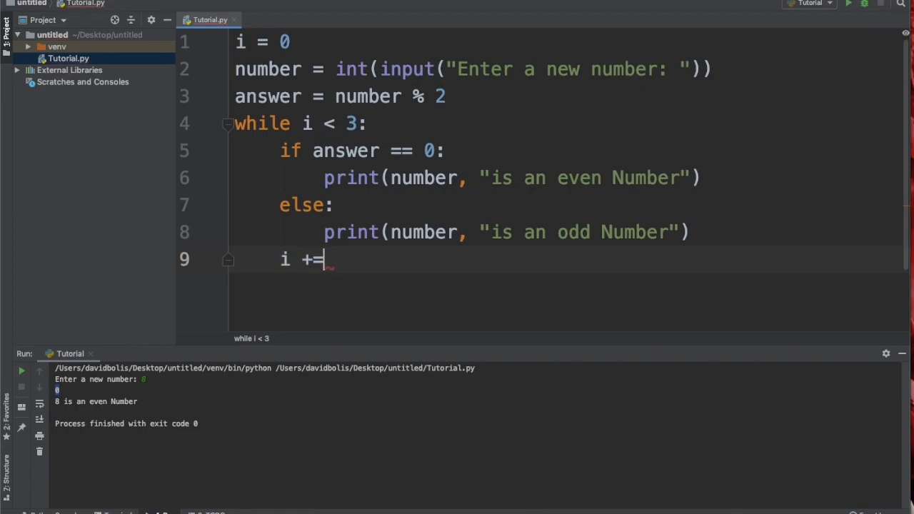
type("1")
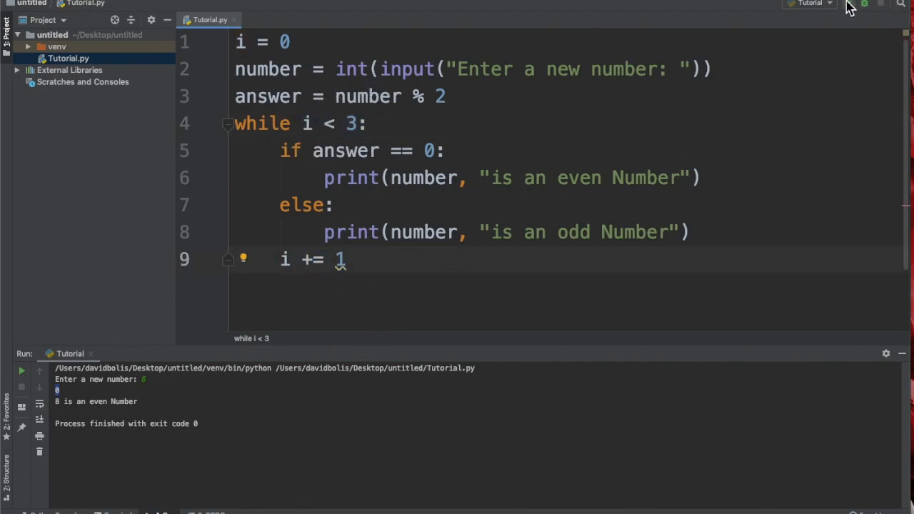
Run the script and enter 2, which prints '2 is an even Number' three times.
left_click(847, 13)
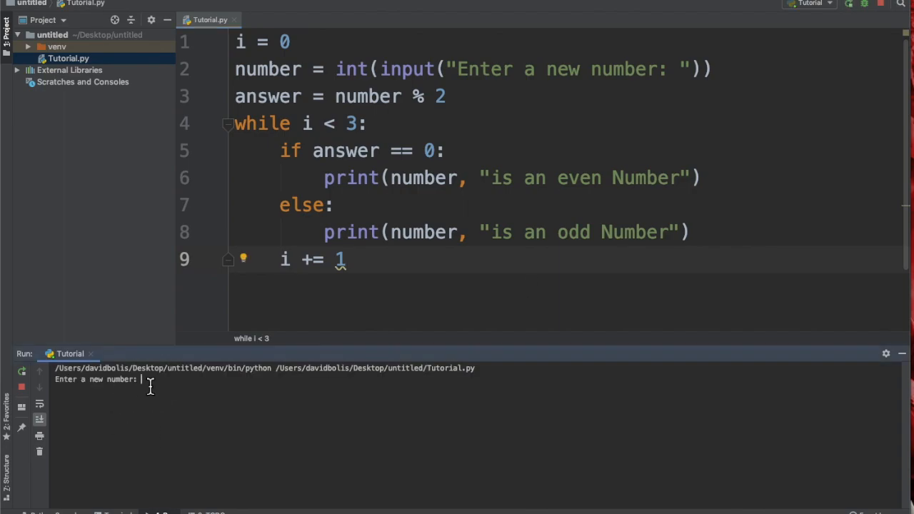
type("2")
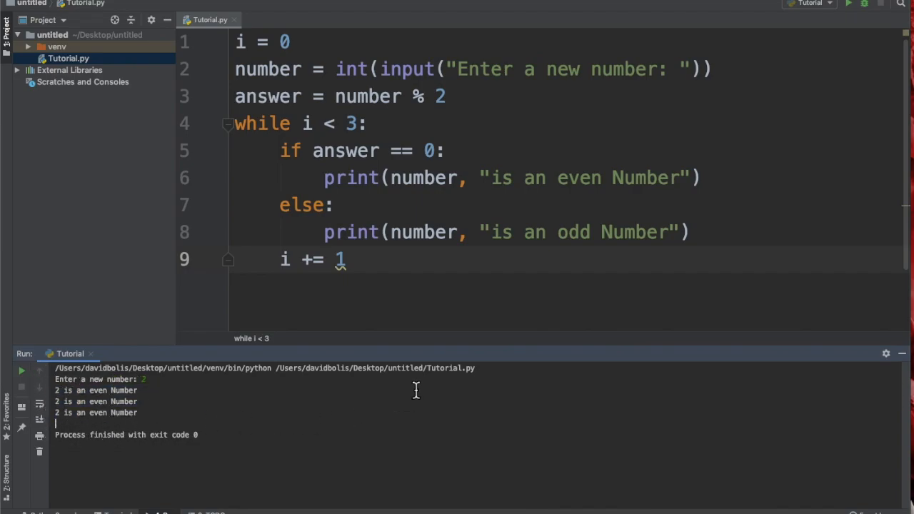
mouse_move(271, 83)
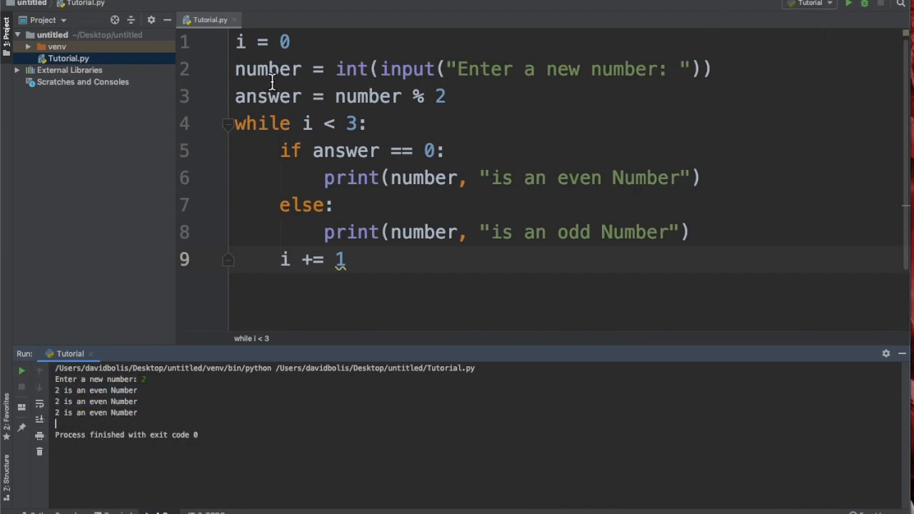
Move the input and 'answer = number % 2' lines inside the while loop.
left_click_drag(234, 69, 445, 97)
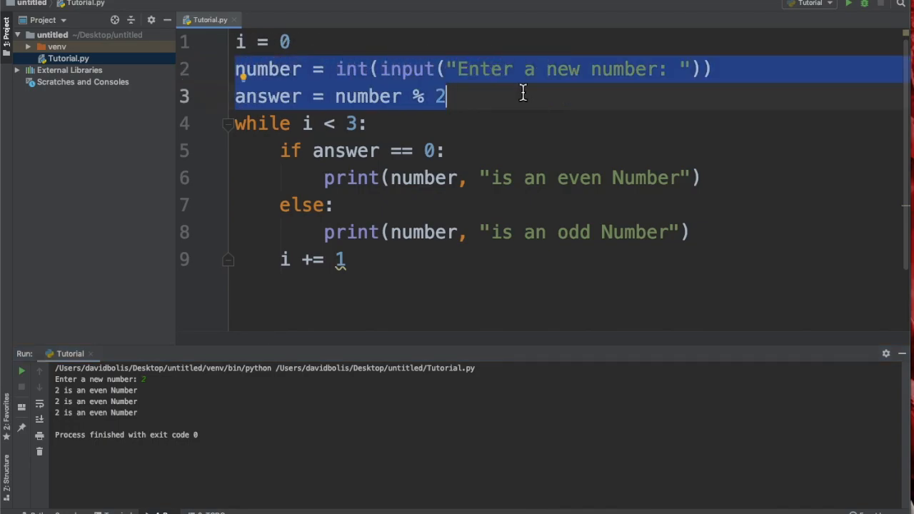
key("Delete")
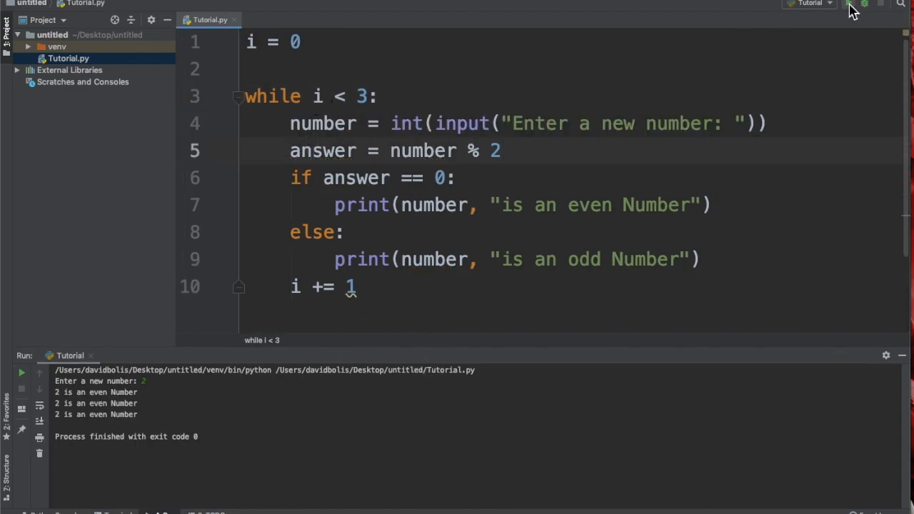
Run the script and enter 2, 7 and 100, getting even, odd, even verdicts.
left_click(849, 8)
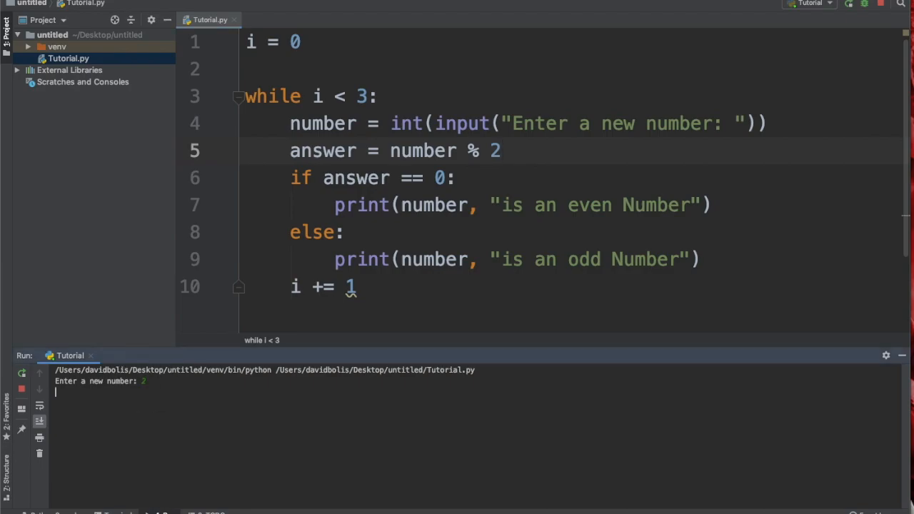
key("Enter")
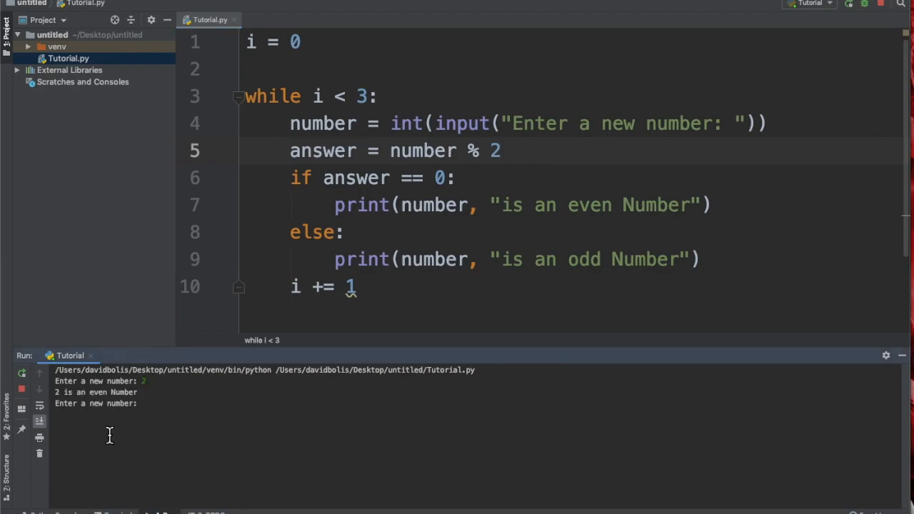
mouse_move(149, 417)
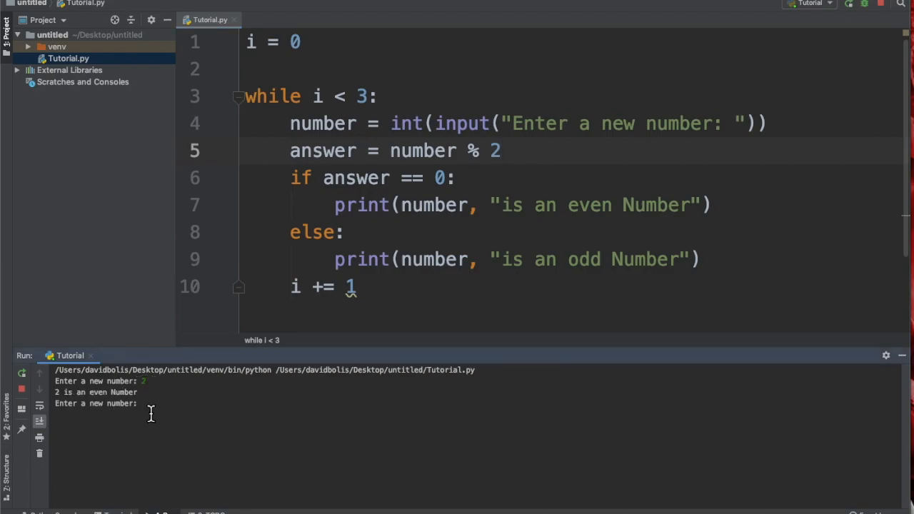
type("1")
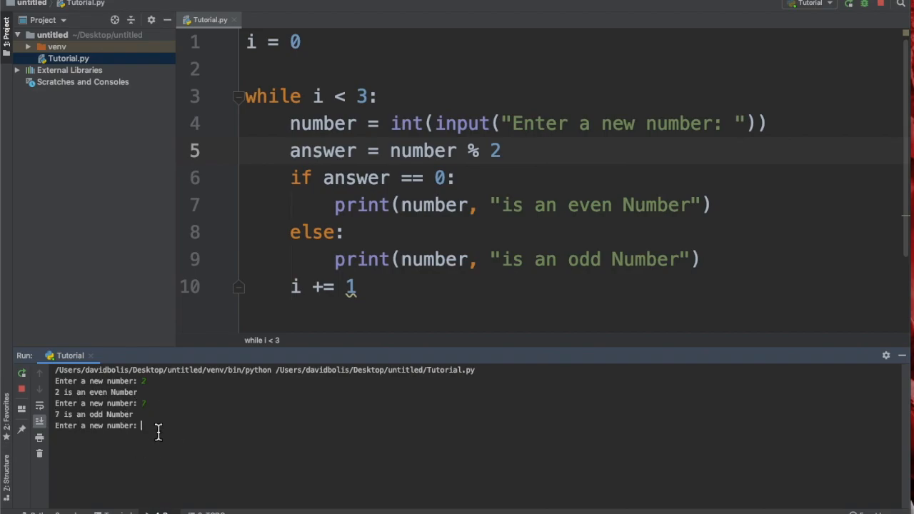
type("100")
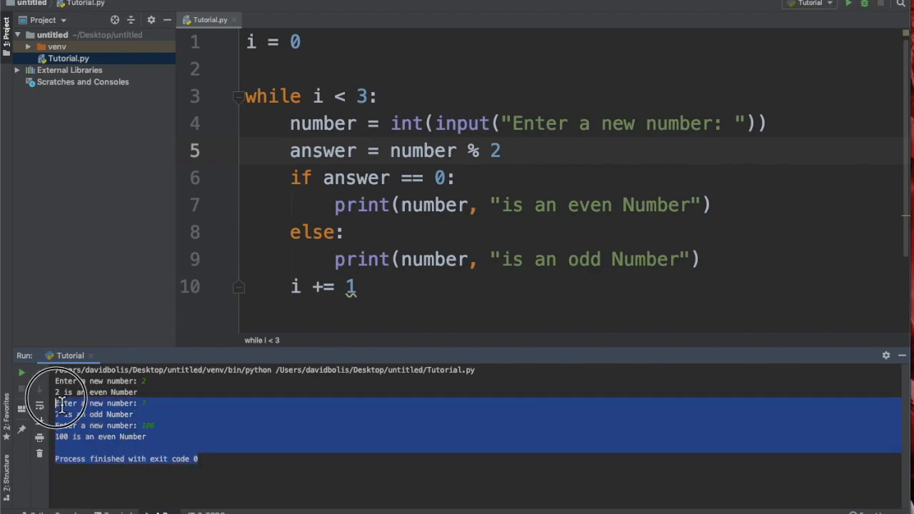
mouse_move(208, 460)
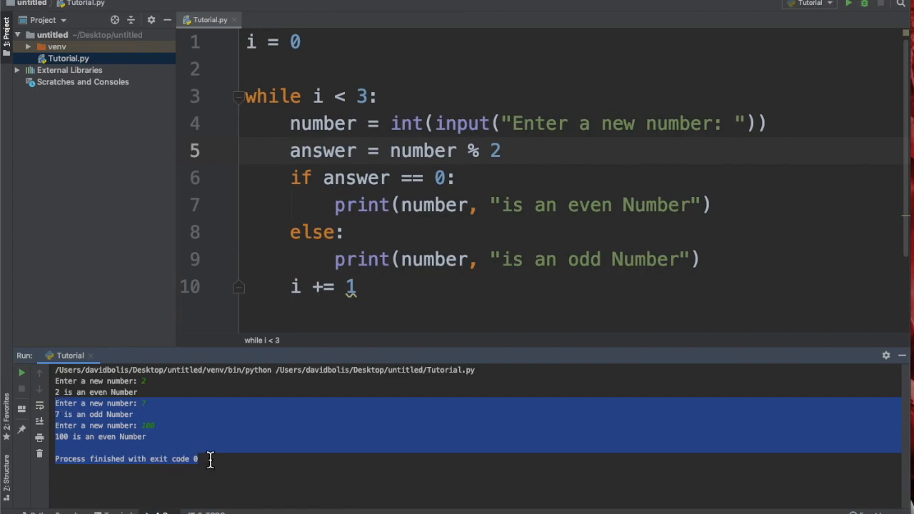
mouse_move(302, 377)
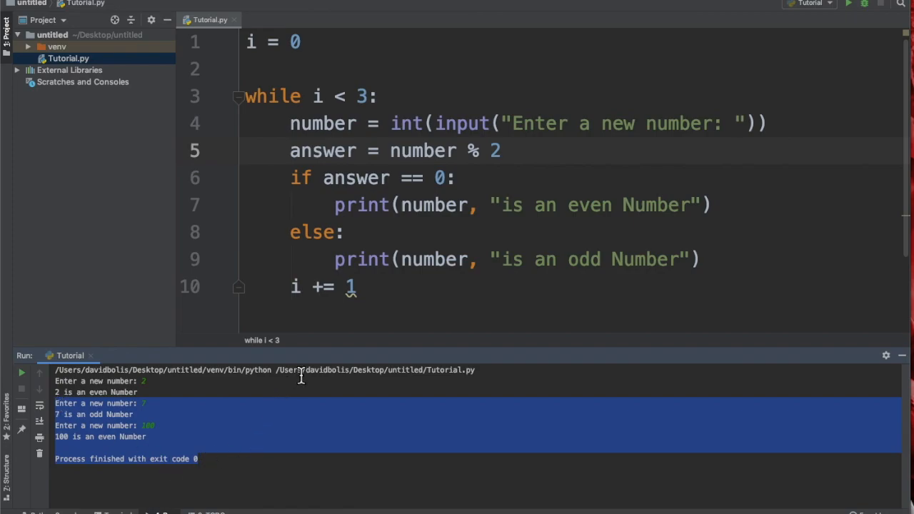